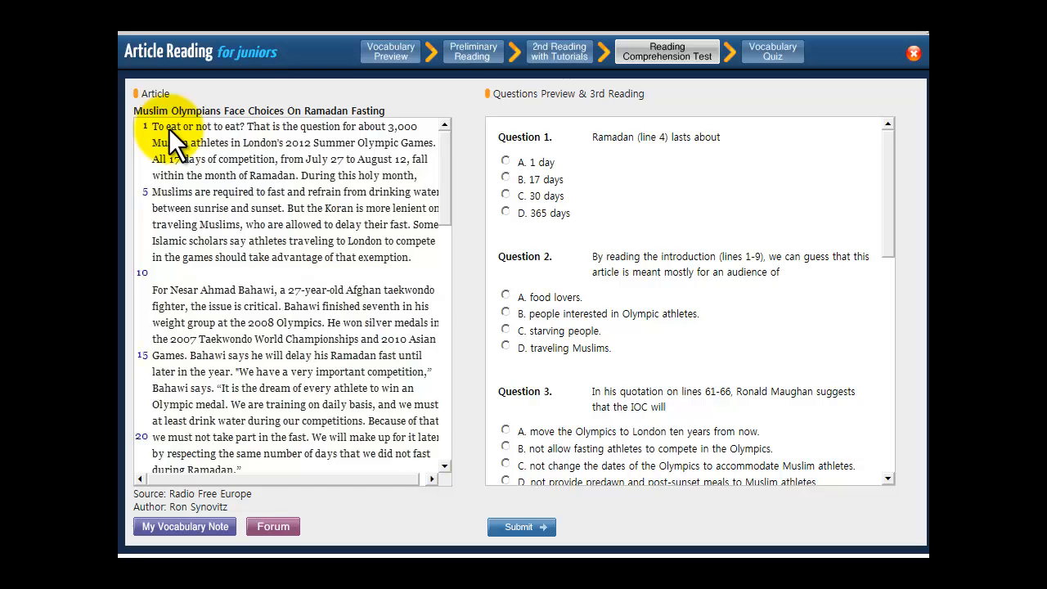
pyautogui.moveTo(261, 147)
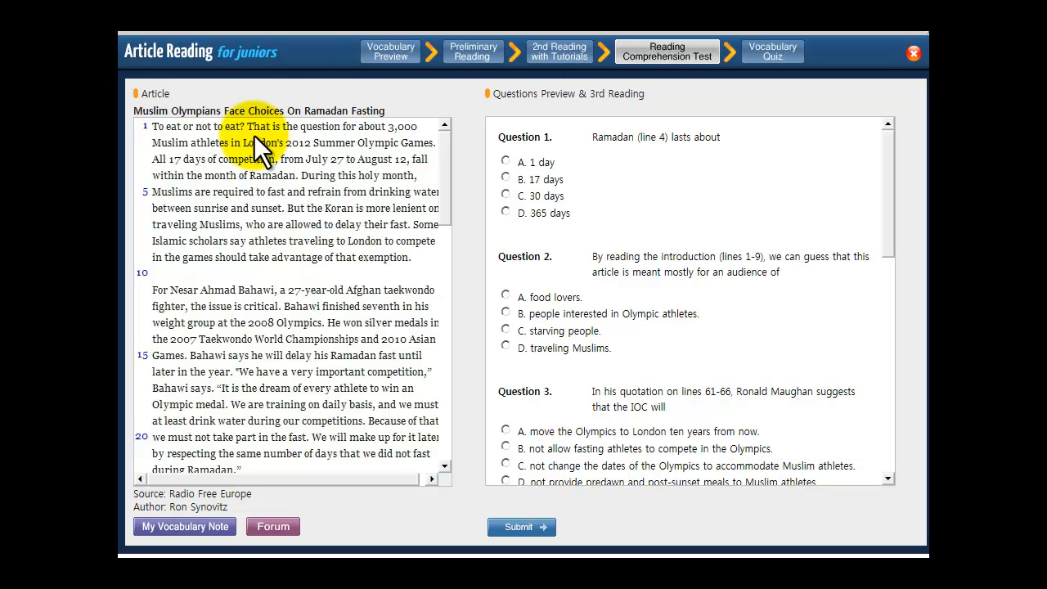
pyautogui.moveTo(499, 282)
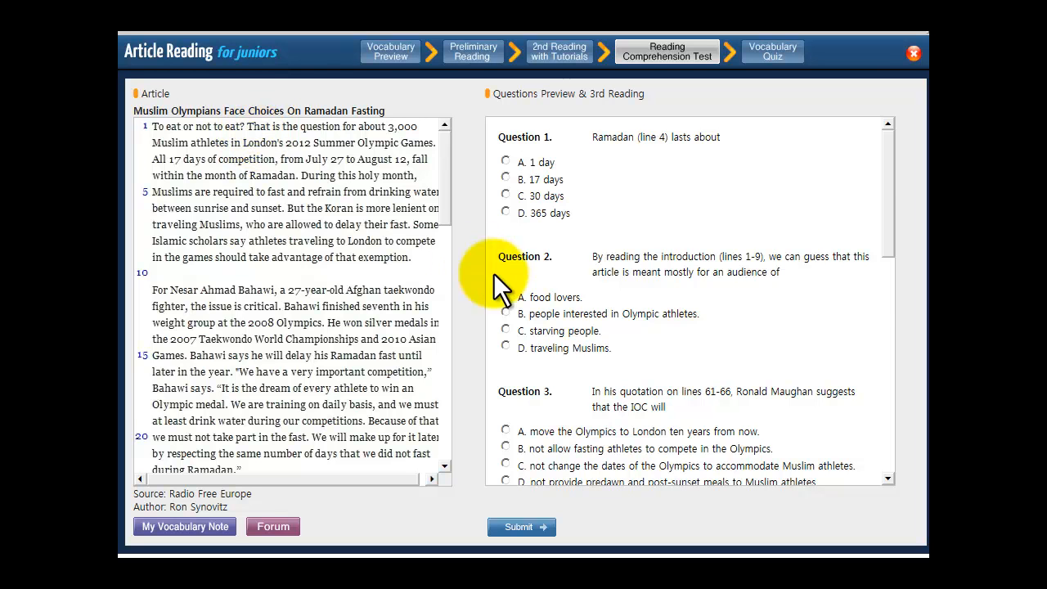
# Scroll down so Question 3 and the Ronald Maughan quotation in lines 61–66 are visible.
pyautogui.scroll(-3)
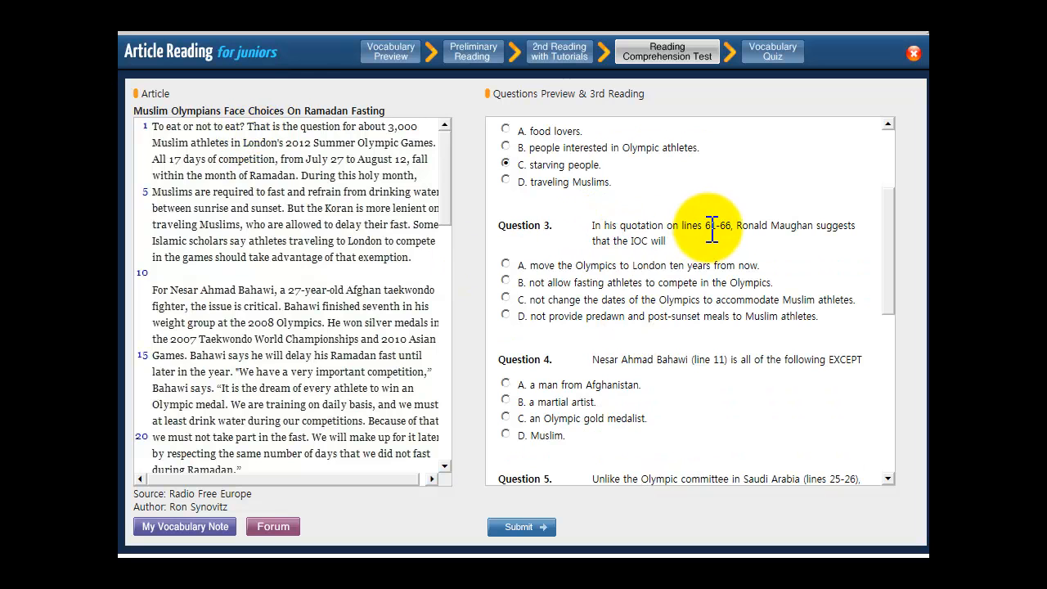
pyautogui.moveTo(702, 227)
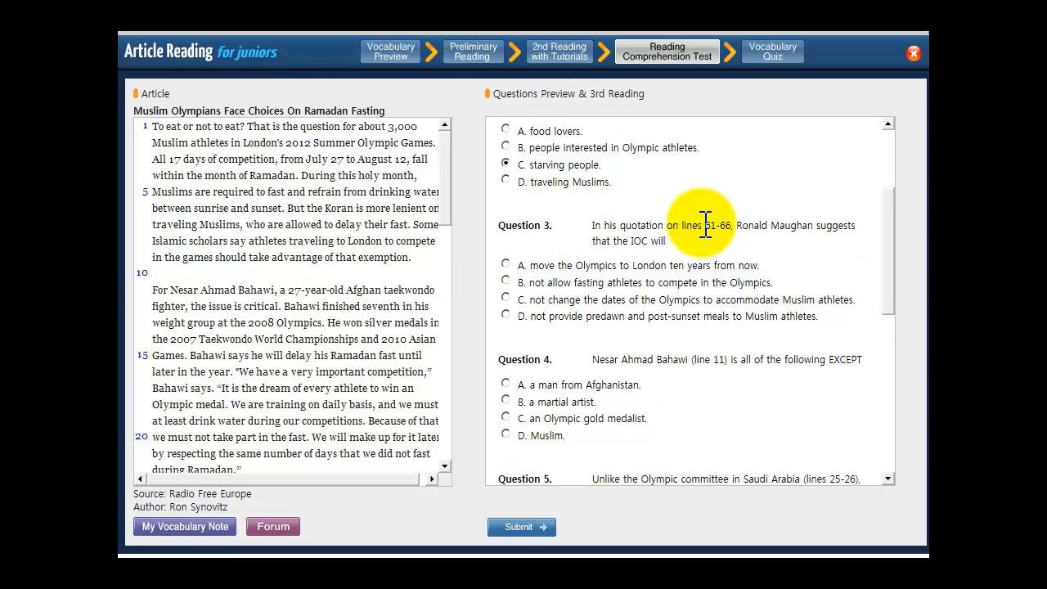
pyautogui.moveTo(744, 229)
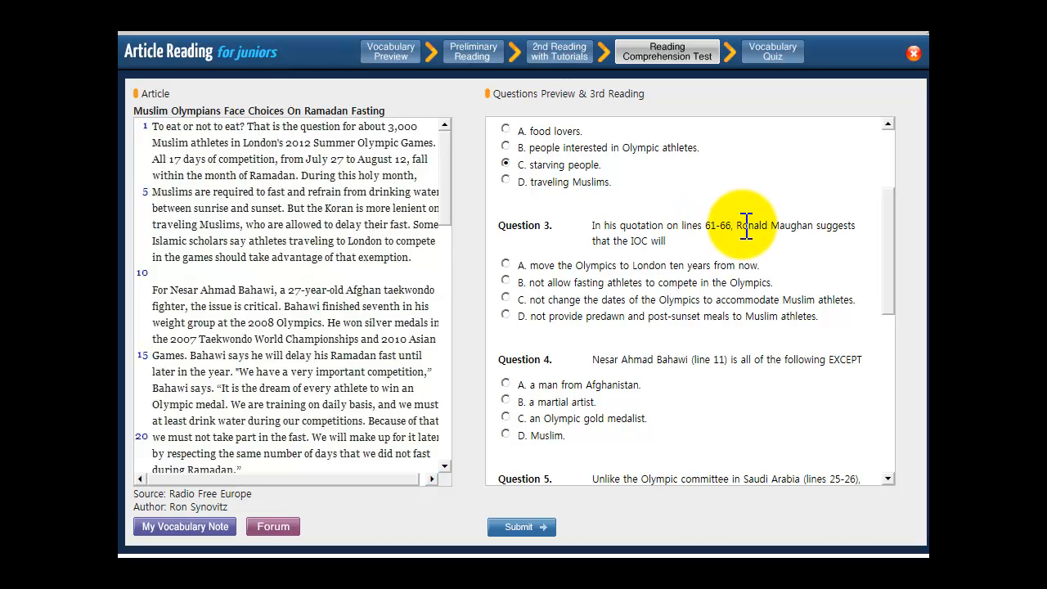
pyautogui.moveTo(728, 245)
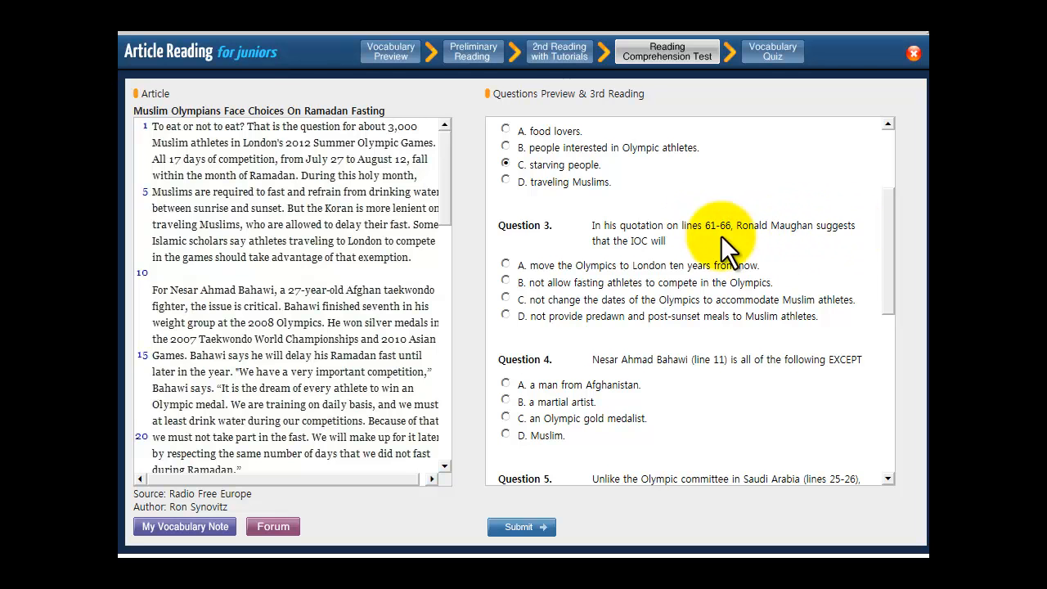
pyautogui.moveTo(663, 244)
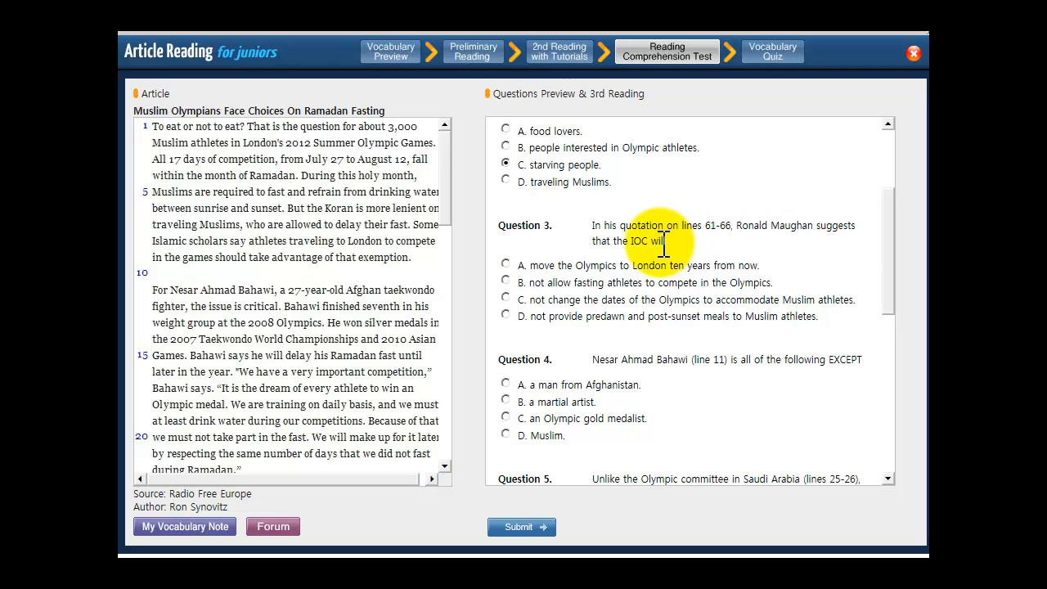
pyautogui.scroll(-3)
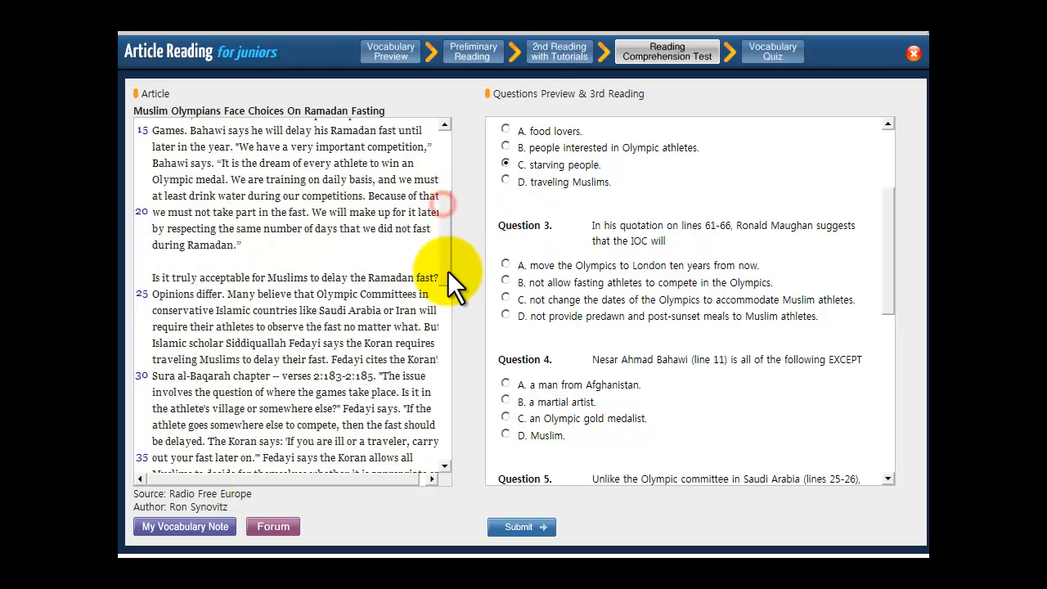
pyautogui.scroll(-3)
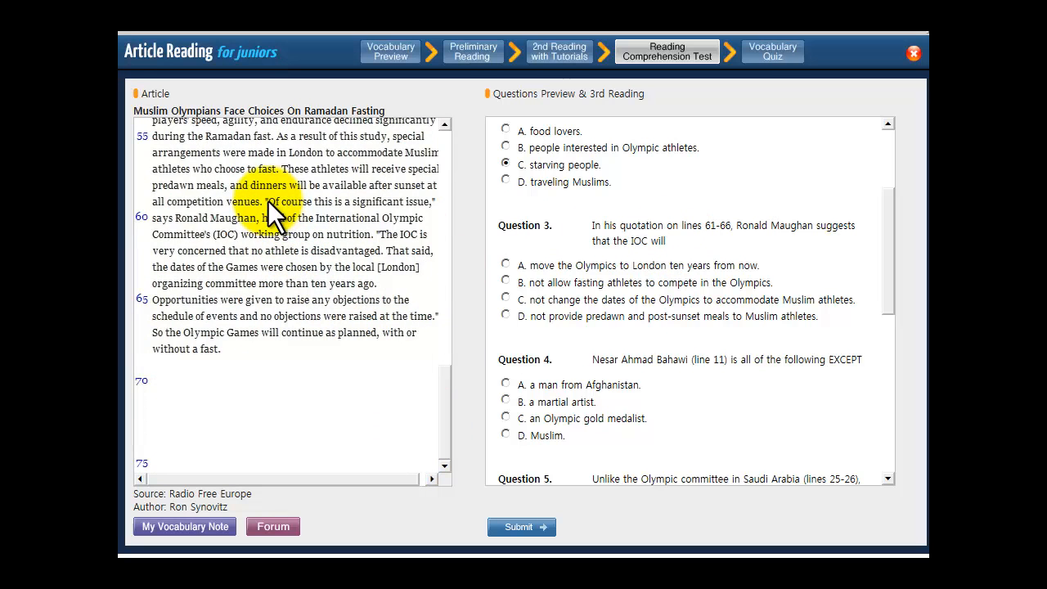
pyautogui.moveTo(409, 209)
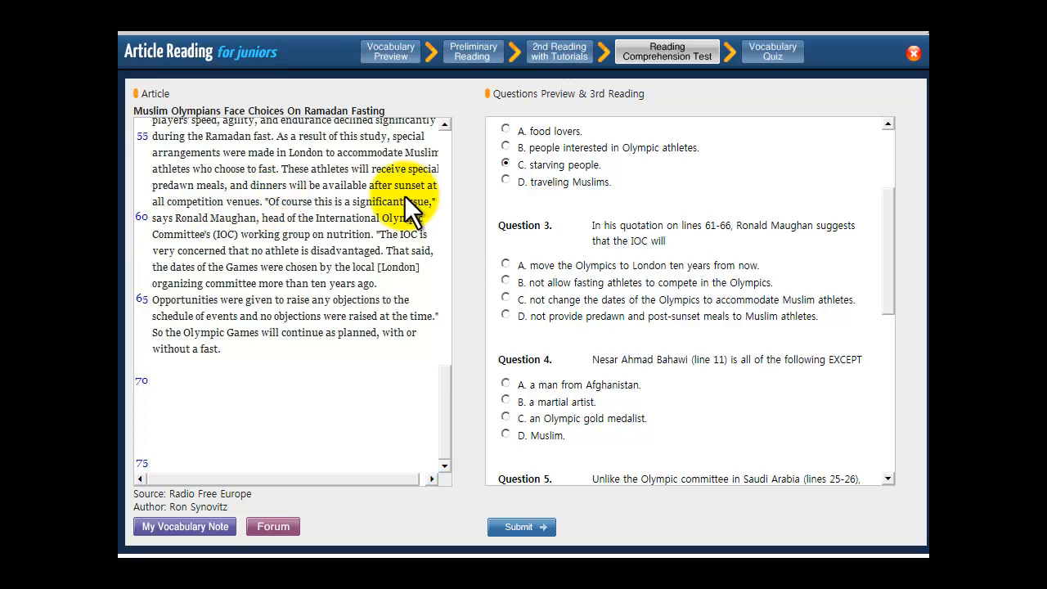
pyautogui.moveTo(270, 220)
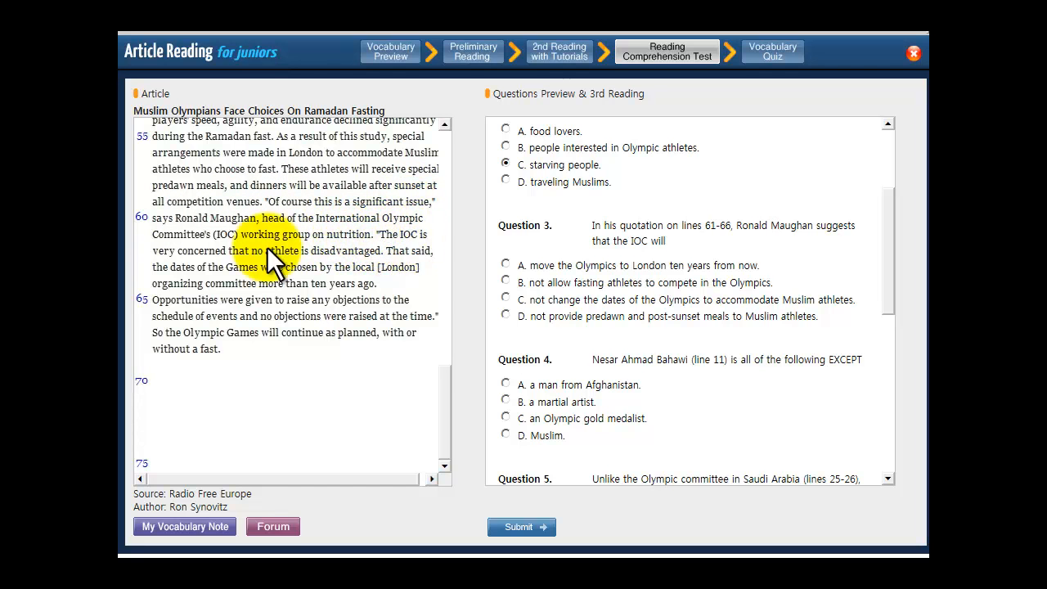
pyautogui.moveTo(237, 270)
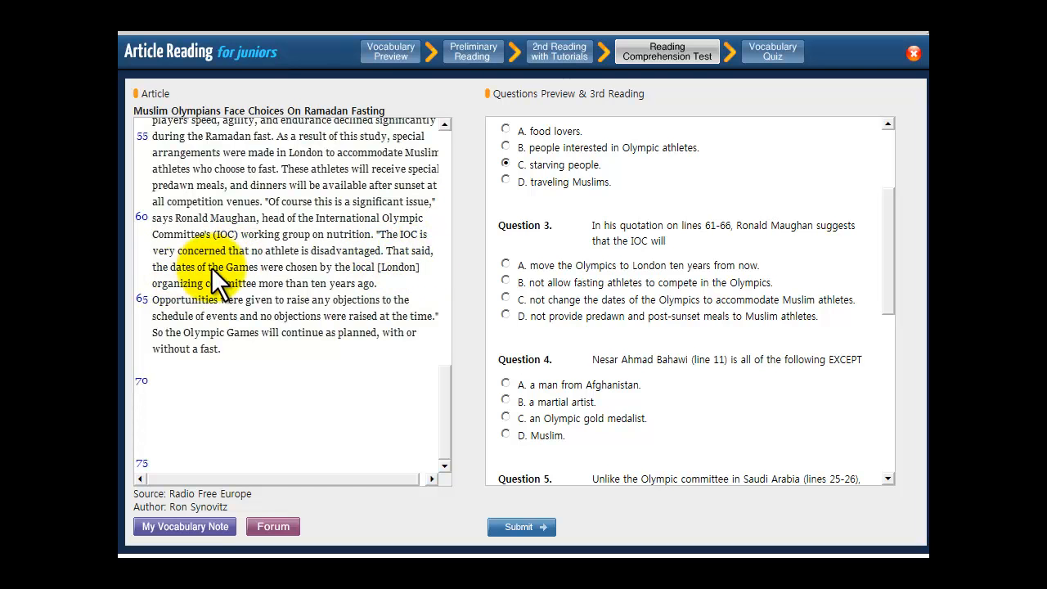
pyautogui.moveTo(219, 293)
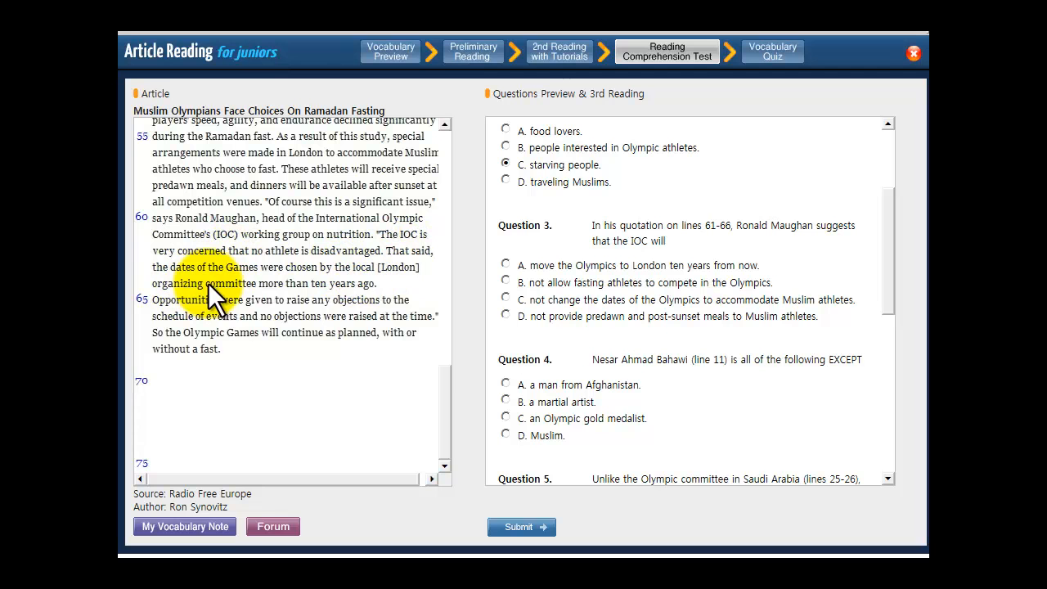
pyautogui.moveTo(225, 308)
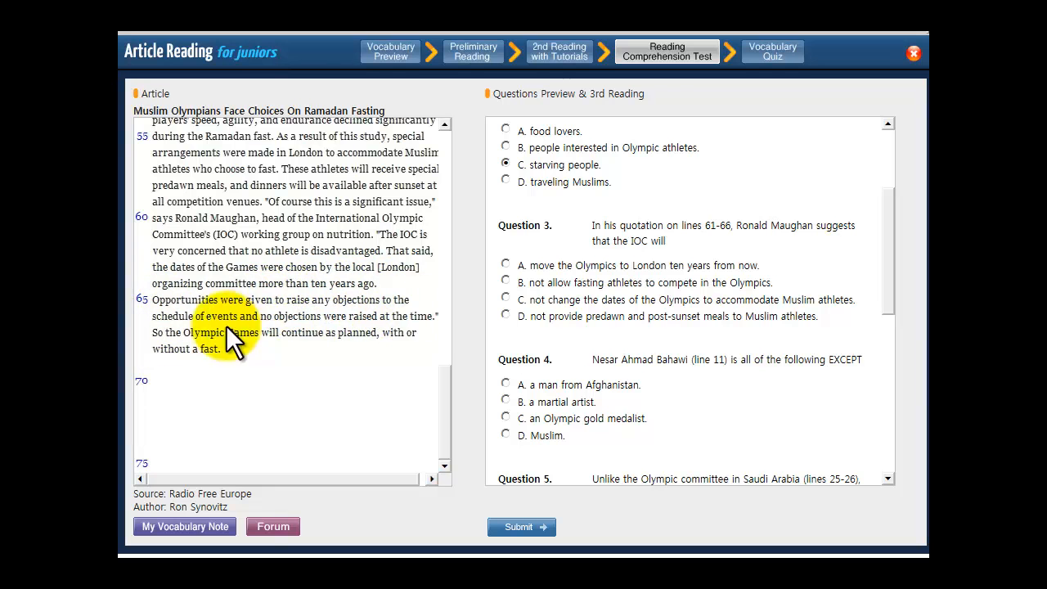
pyautogui.moveTo(417, 336)
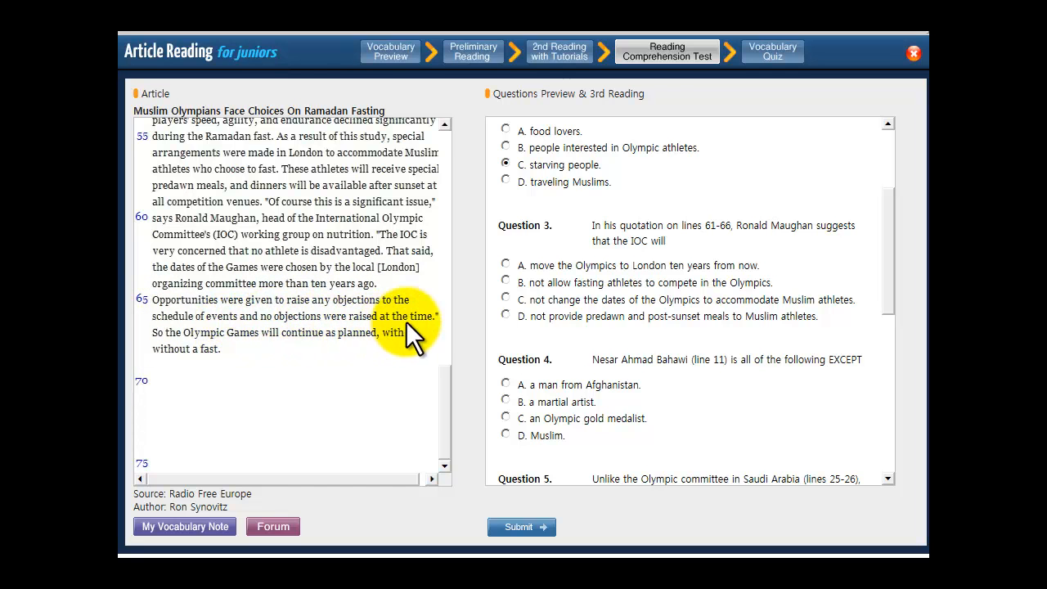
pyautogui.moveTo(167, 352)
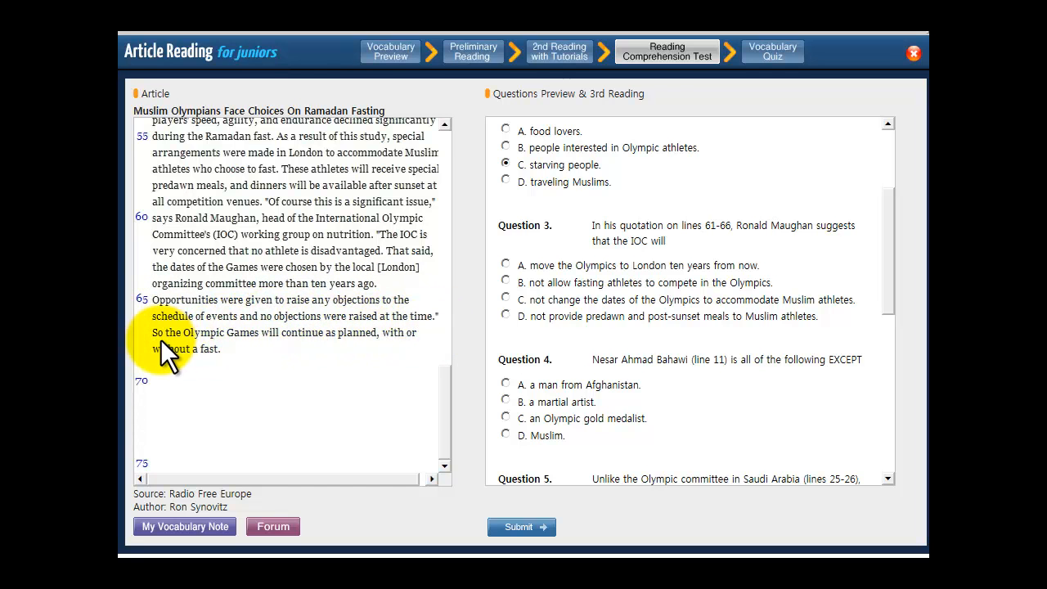
pyautogui.moveTo(340, 351)
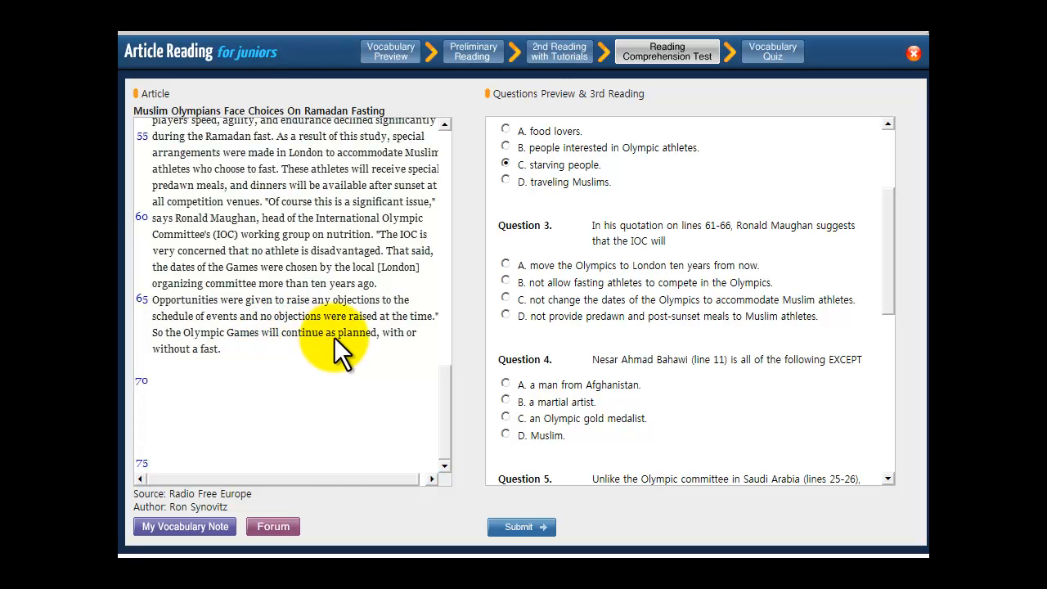
pyautogui.moveTo(209, 368)
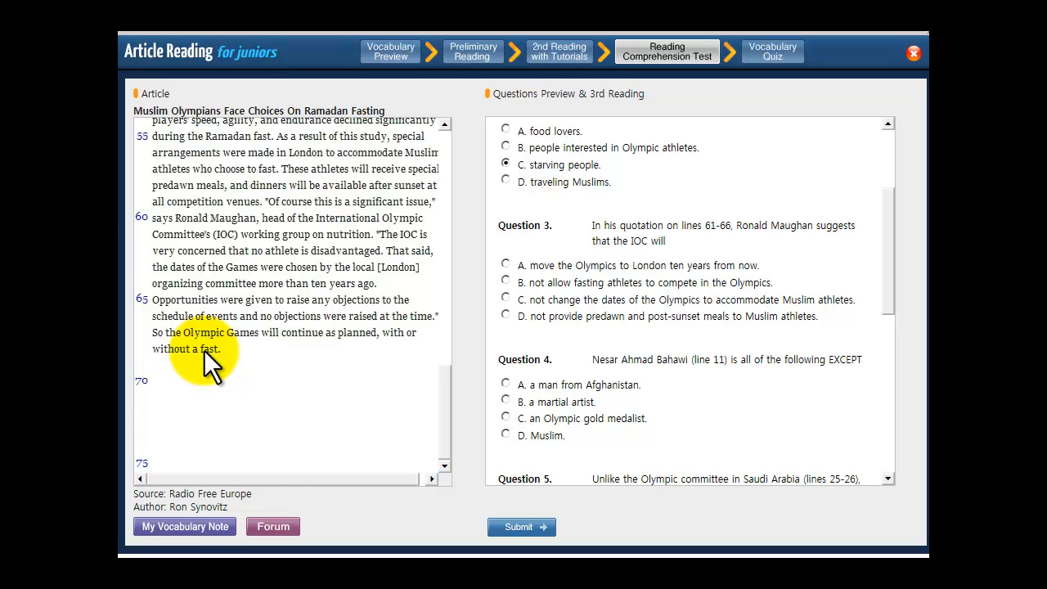
pyautogui.moveTo(327, 356)
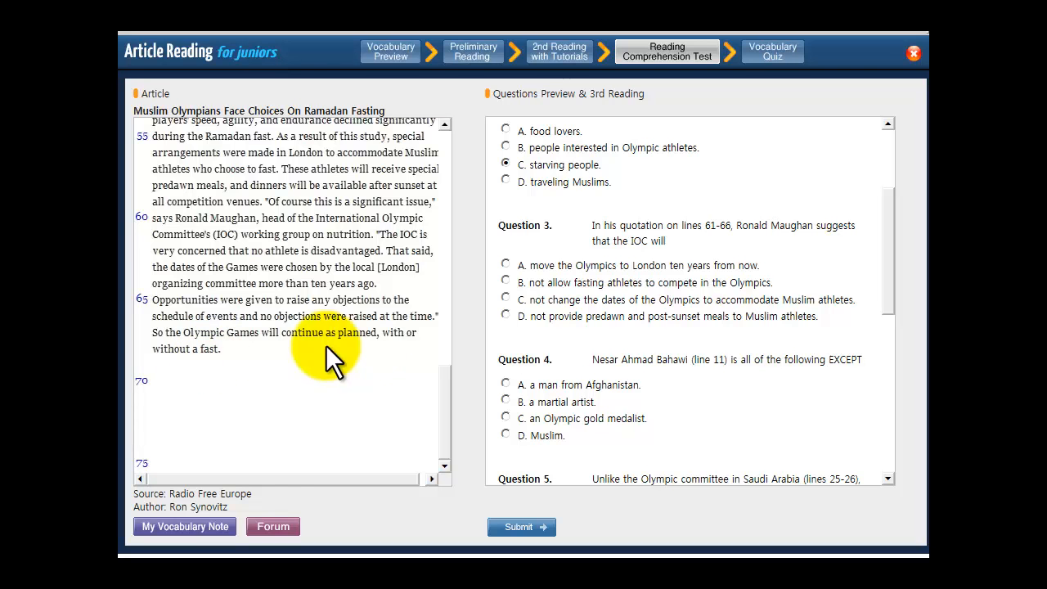
pyautogui.moveTo(546, 265)
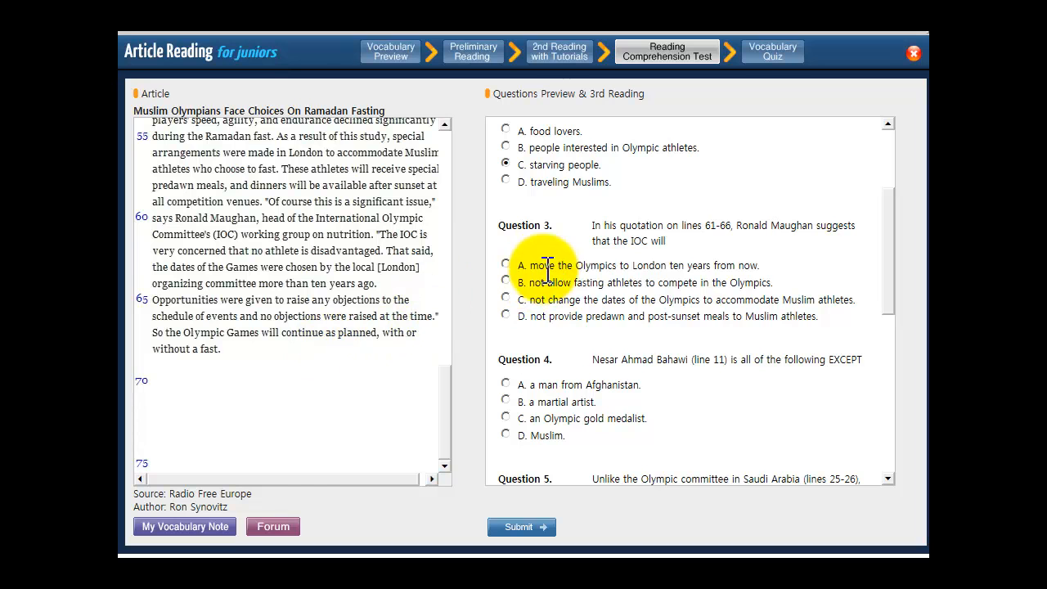
pyautogui.moveTo(736, 265)
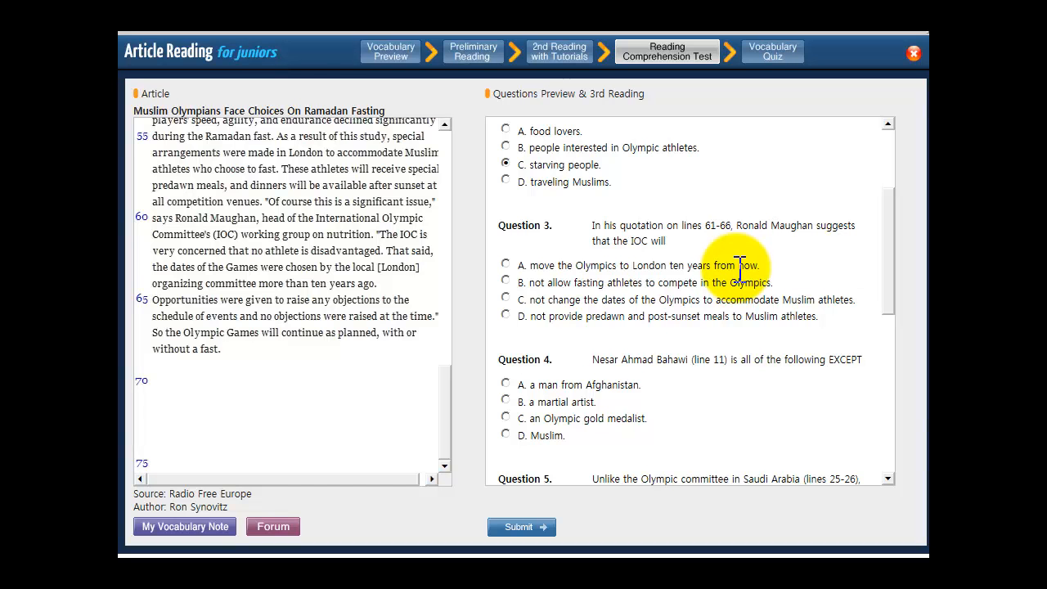
pyautogui.moveTo(560, 258)
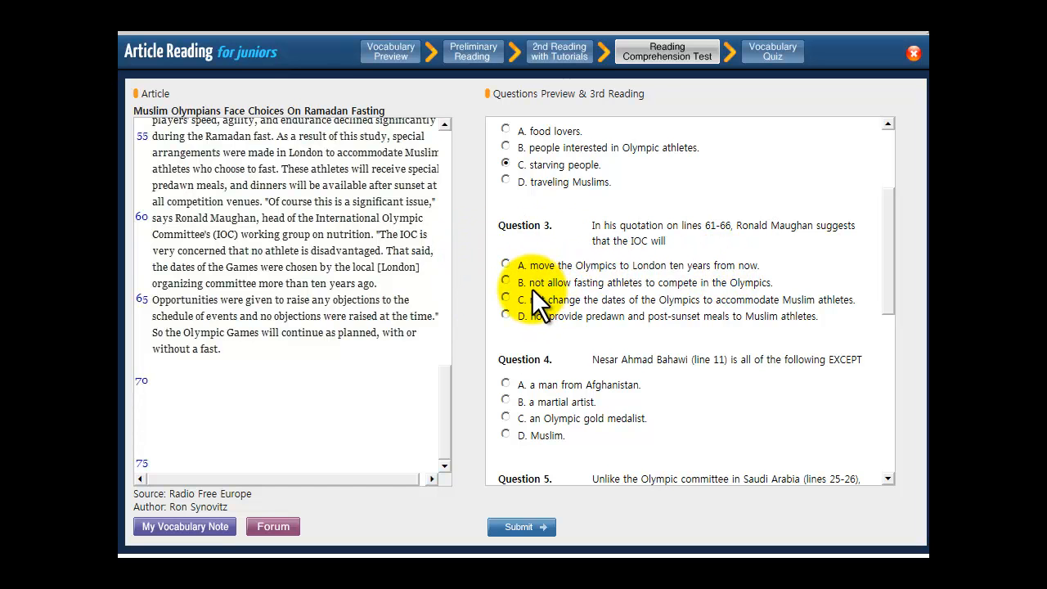
pyautogui.moveTo(622, 286)
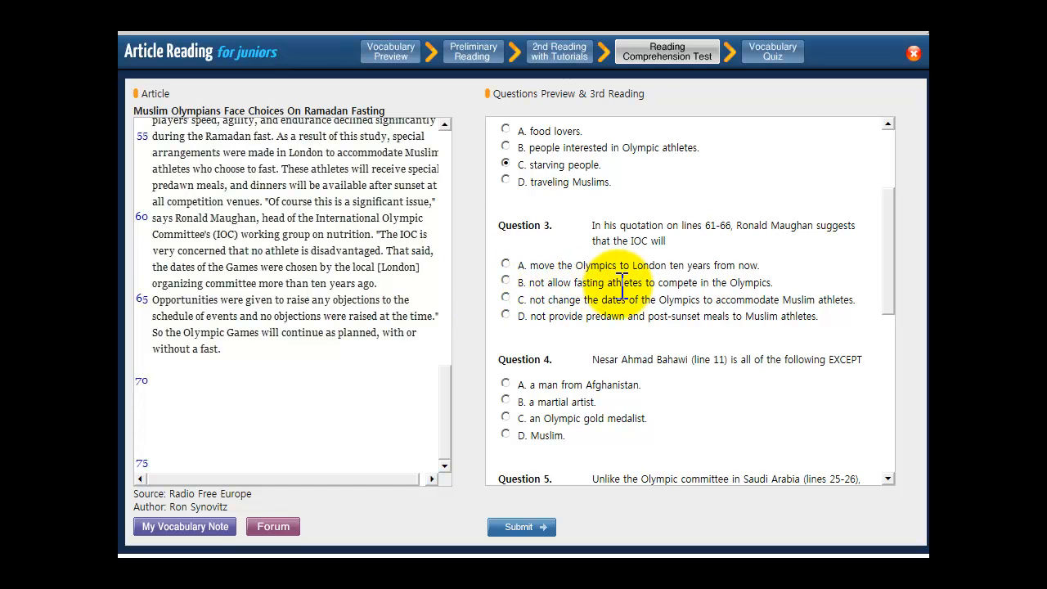
pyautogui.moveTo(785, 295)
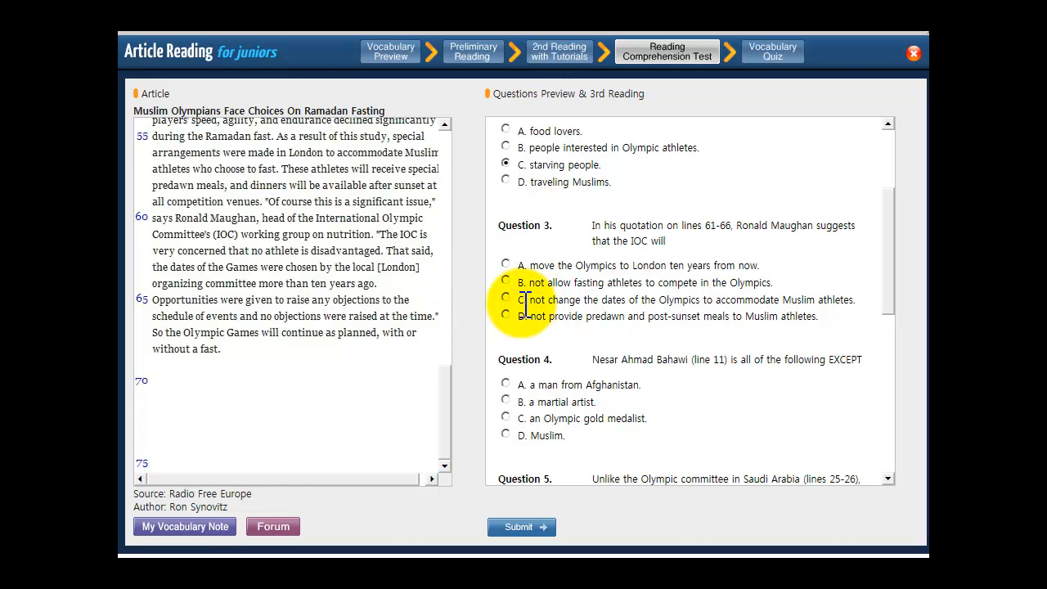
pyautogui.moveTo(630, 304)
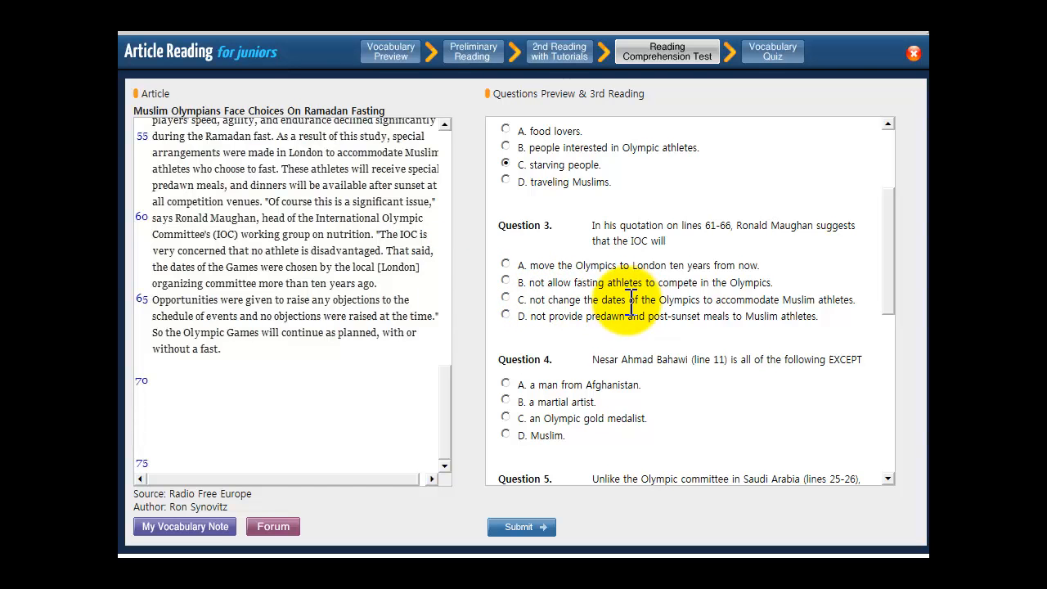
pyautogui.moveTo(843, 307)
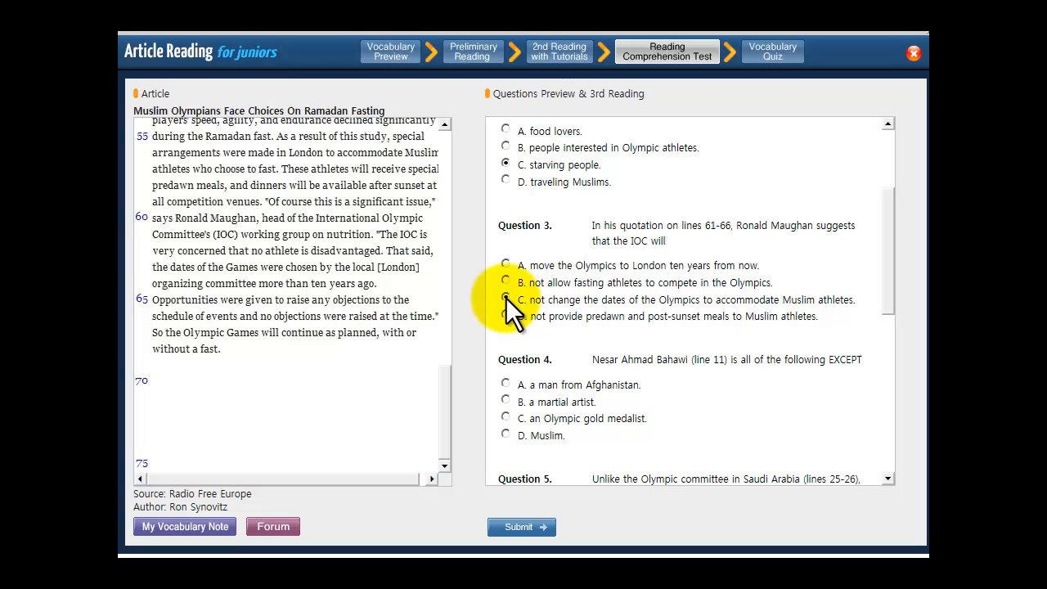
# Answer Question 3 with C: the IOC will not change the Olympic dates for Muslim athletes.
pyautogui.click(506, 299)
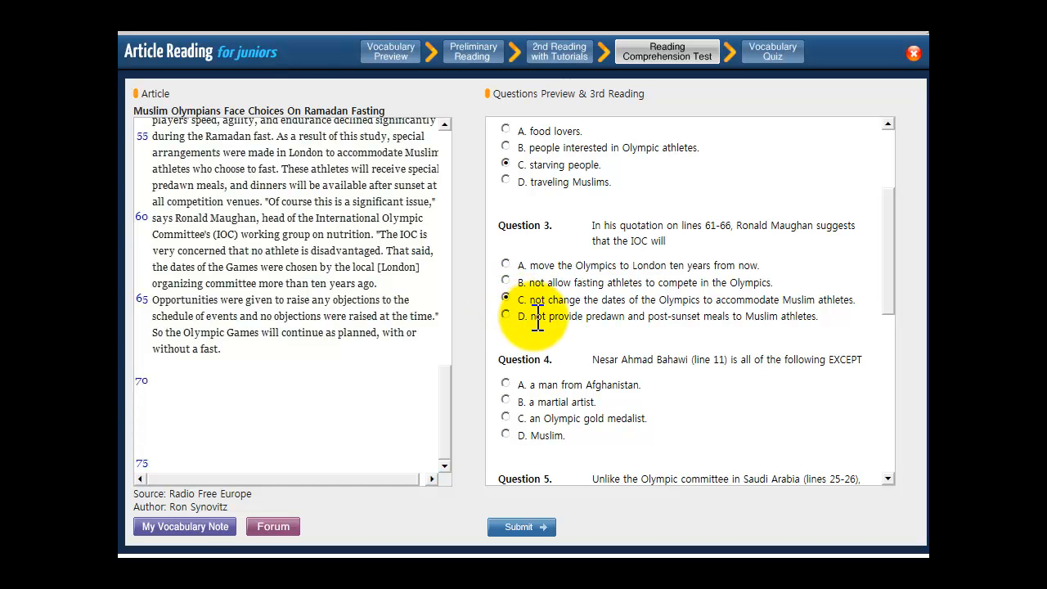
pyautogui.moveTo(706, 320)
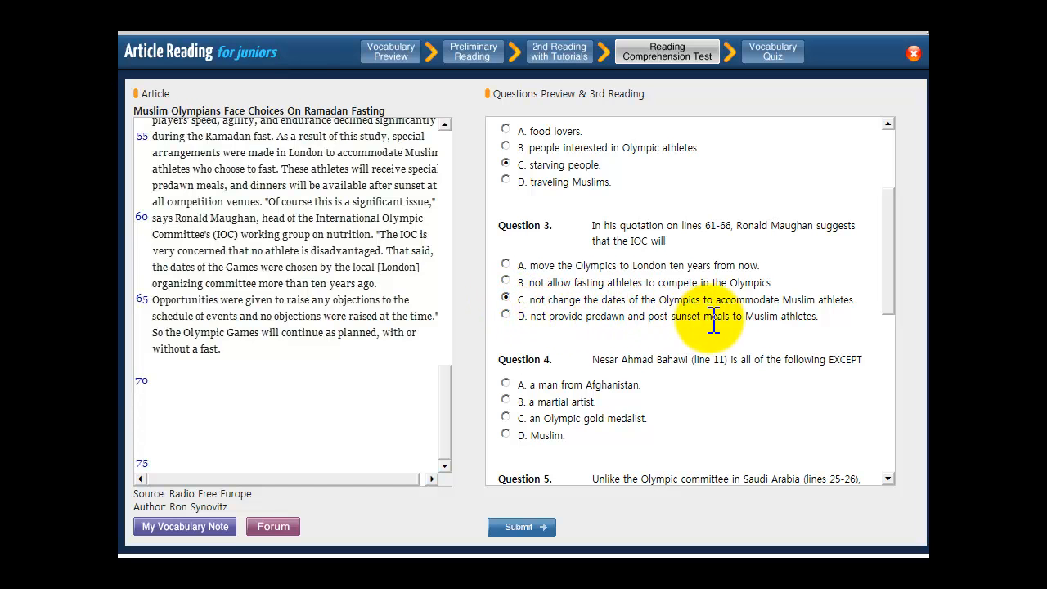
pyautogui.moveTo(814, 319)
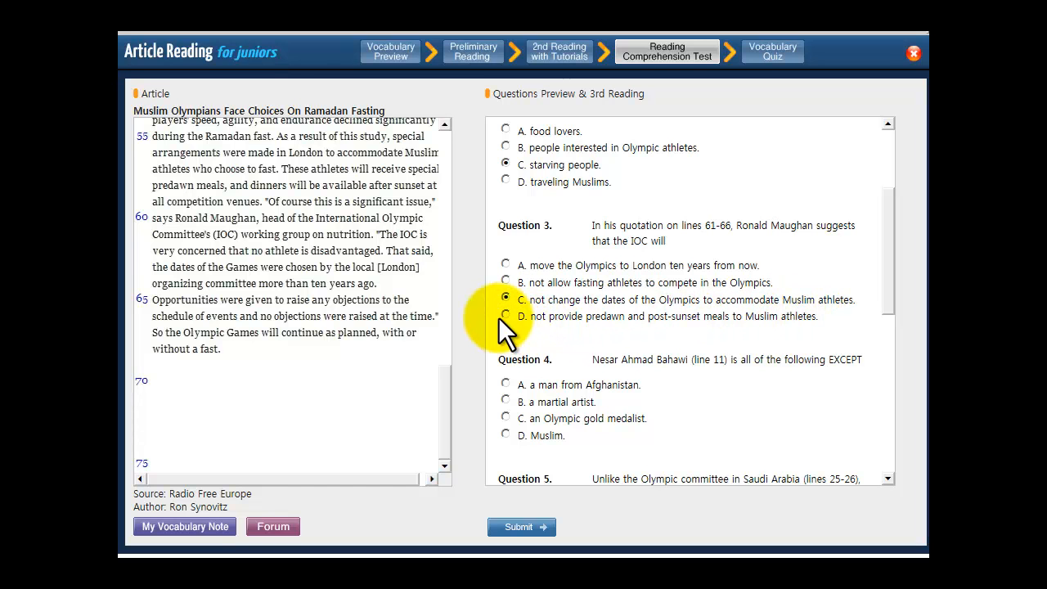
pyautogui.moveTo(500, 324)
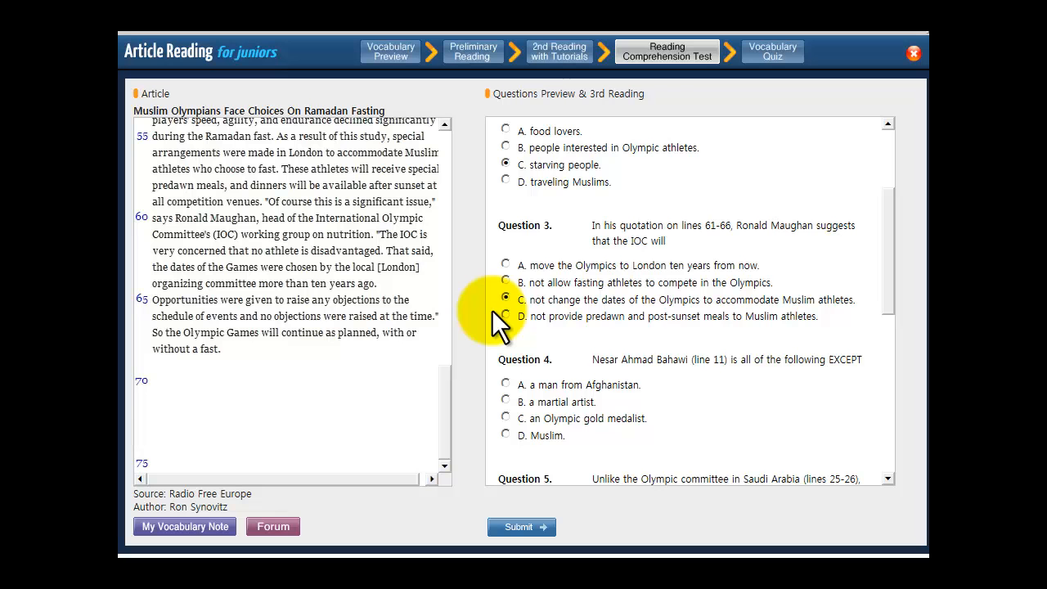
# Check Bahawi's paragraph from line 11, then answer Question 4 with C, an Olympic gold medalist.
pyautogui.scroll(-3)
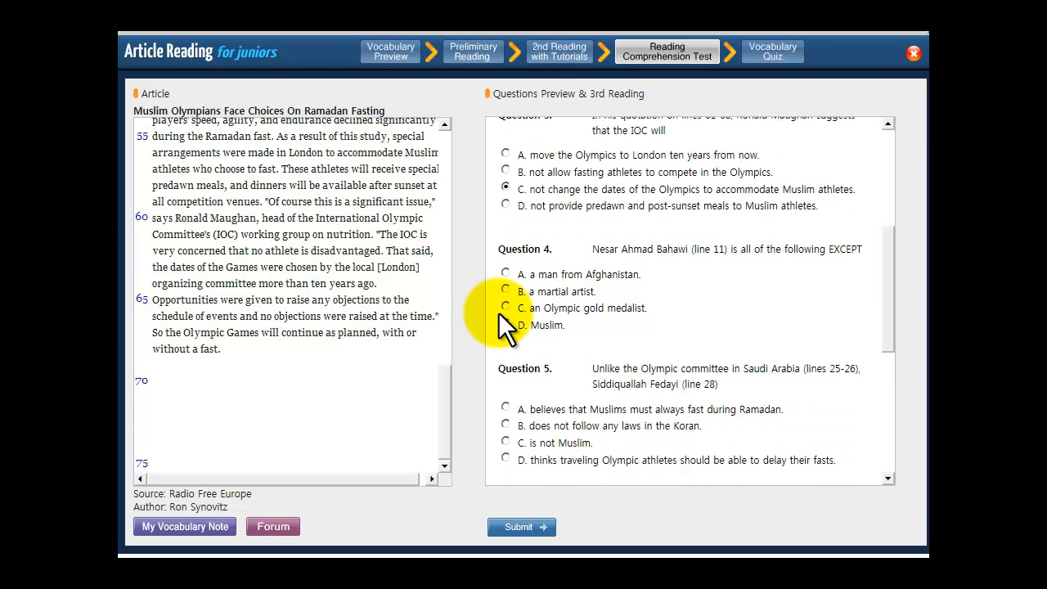
pyautogui.scroll(-3)
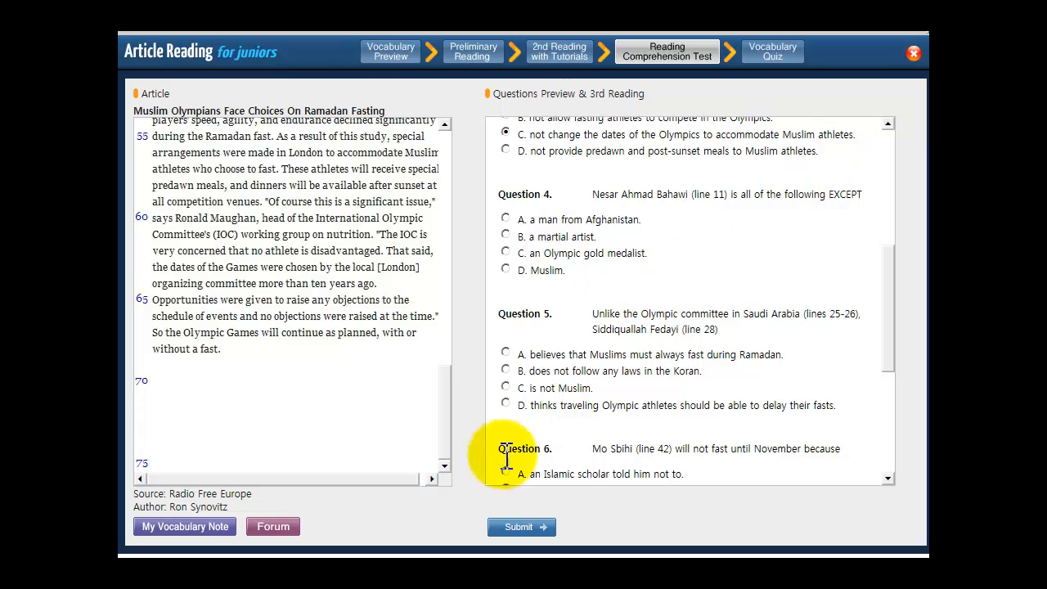
pyautogui.scroll(3)
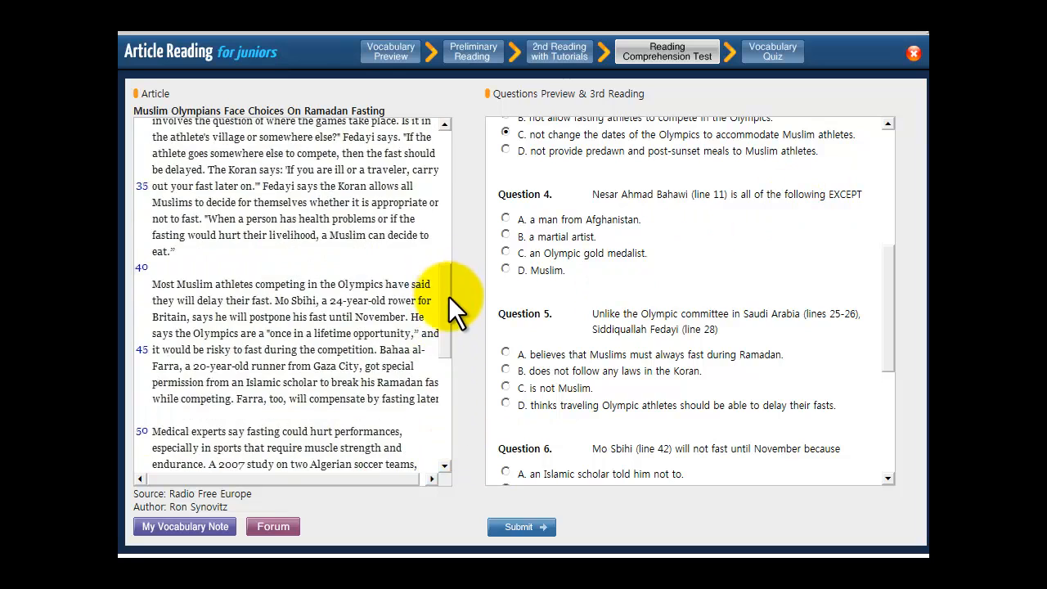
pyautogui.scroll(3)
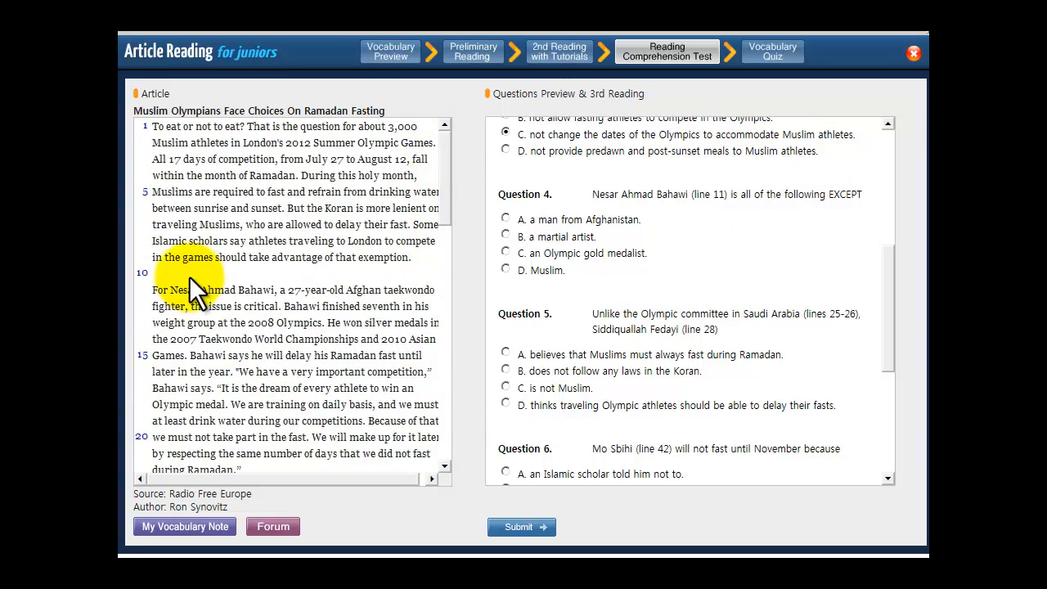
pyautogui.moveTo(608, 216)
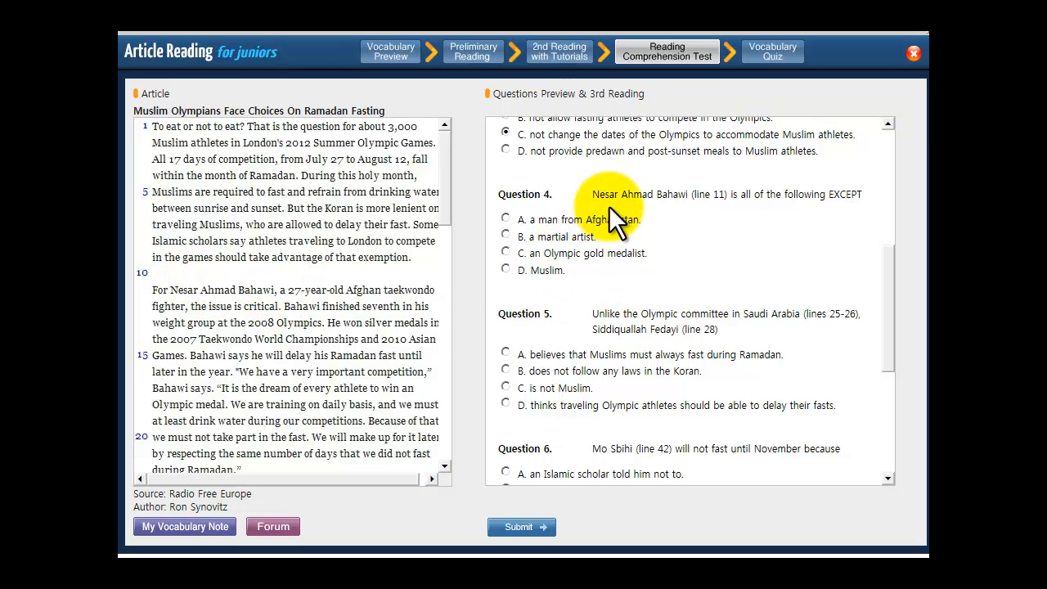
pyautogui.moveTo(814, 200)
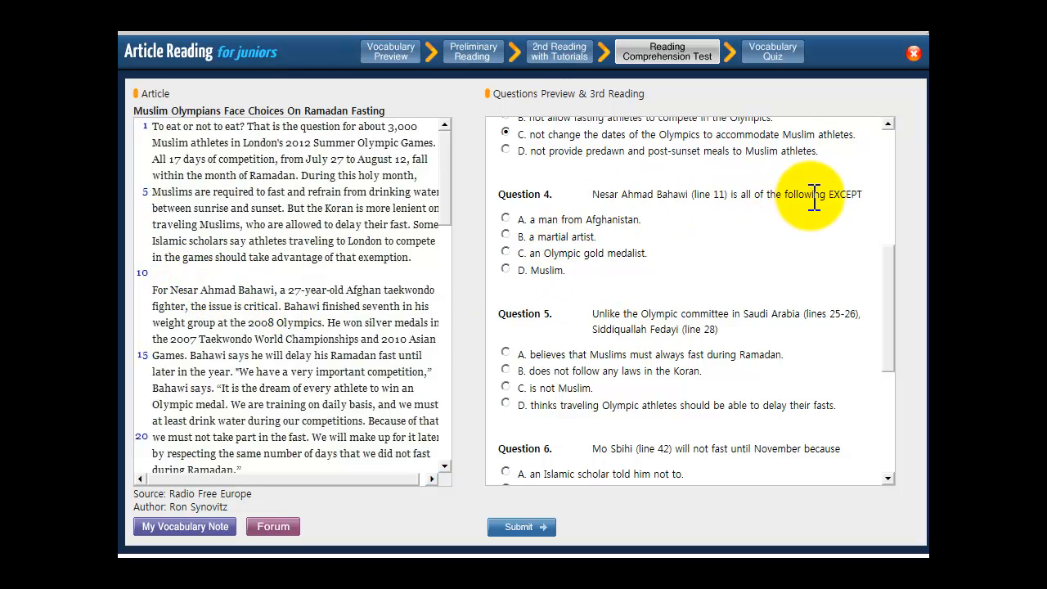
pyautogui.moveTo(841, 200)
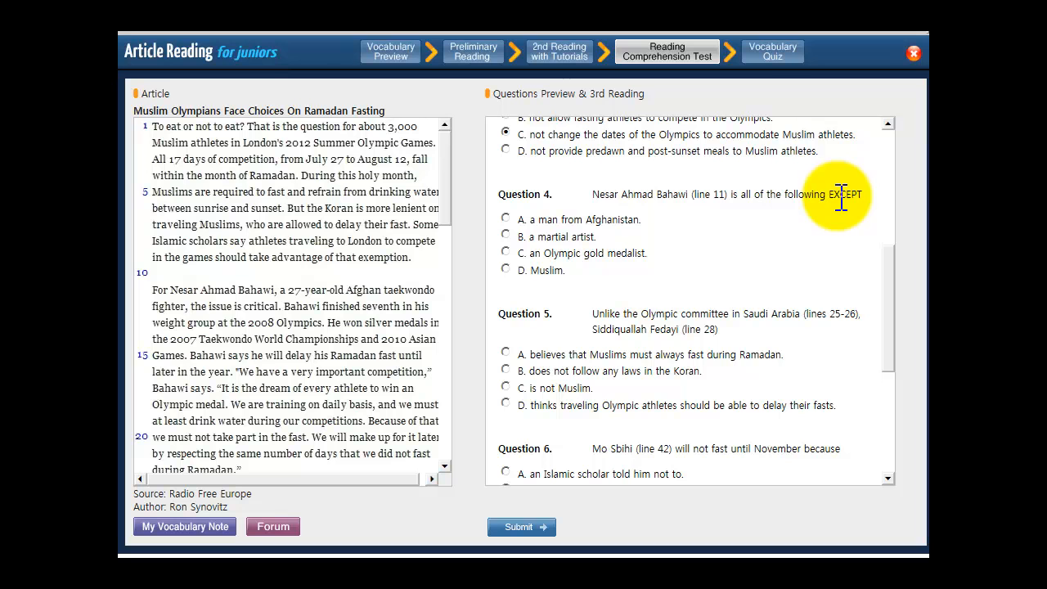
pyautogui.moveTo(592, 239)
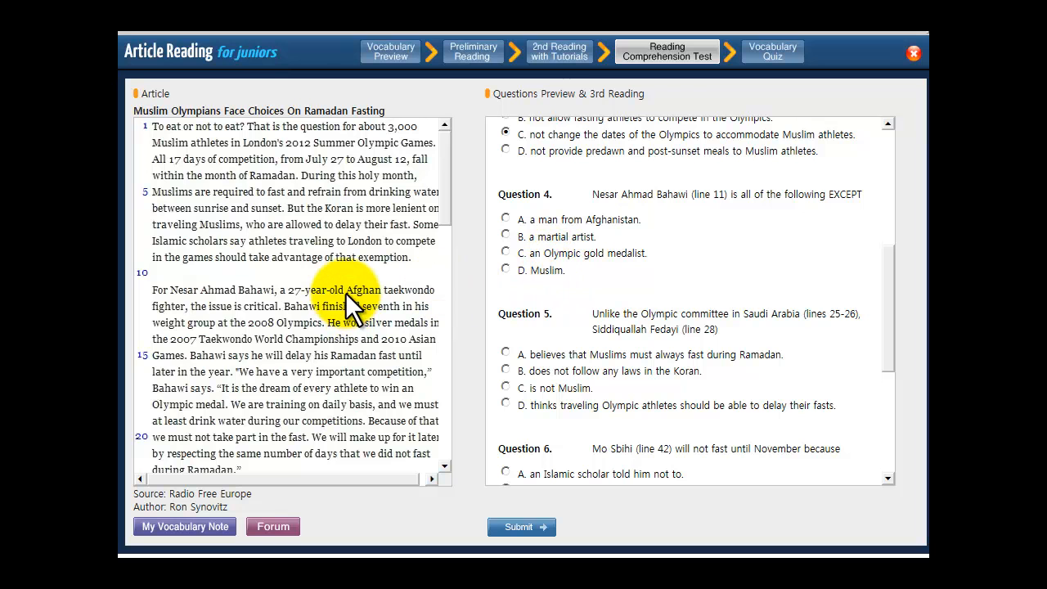
pyautogui.moveTo(422, 314)
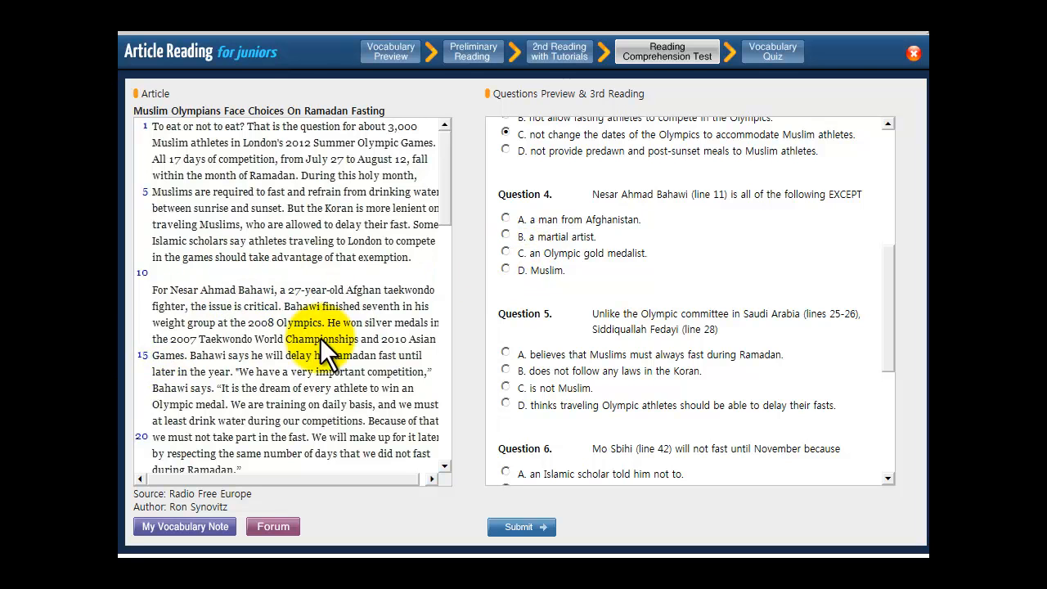
pyautogui.moveTo(596, 314)
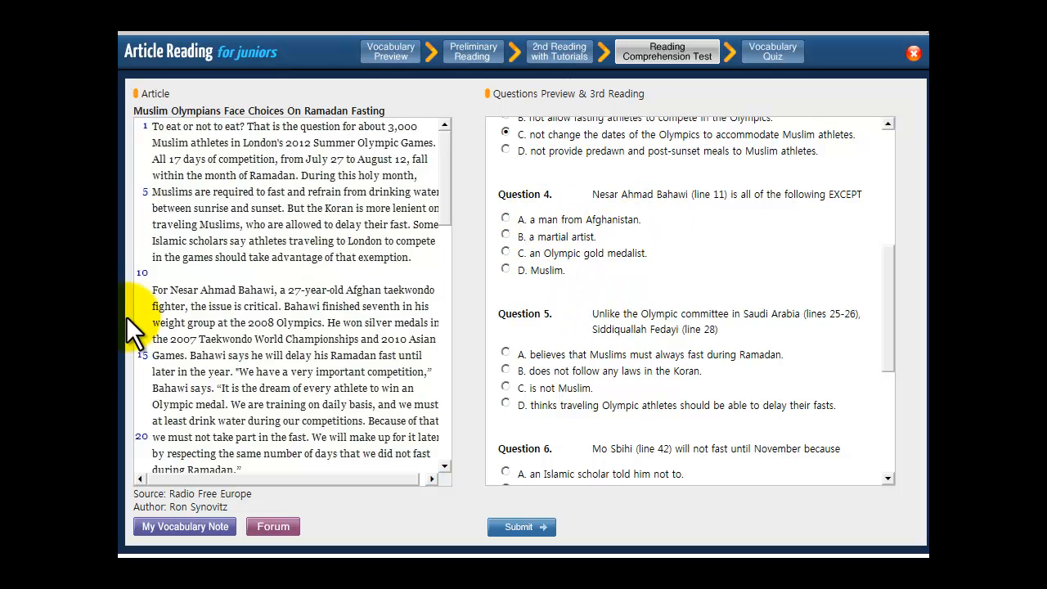
pyautogui.moveTo(314, 309)
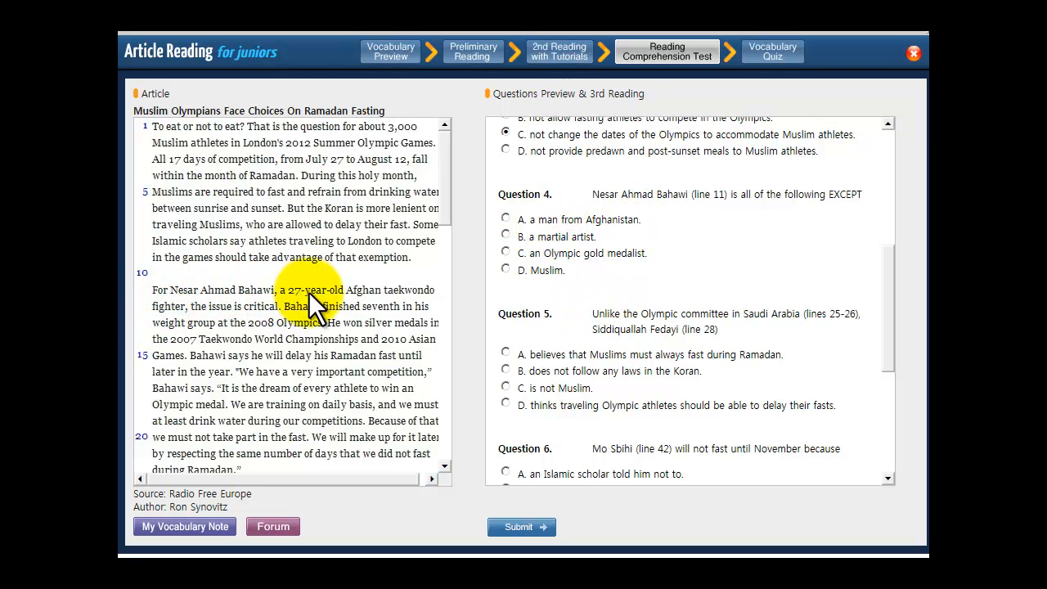
pyautogui.moveTo(286, 319)
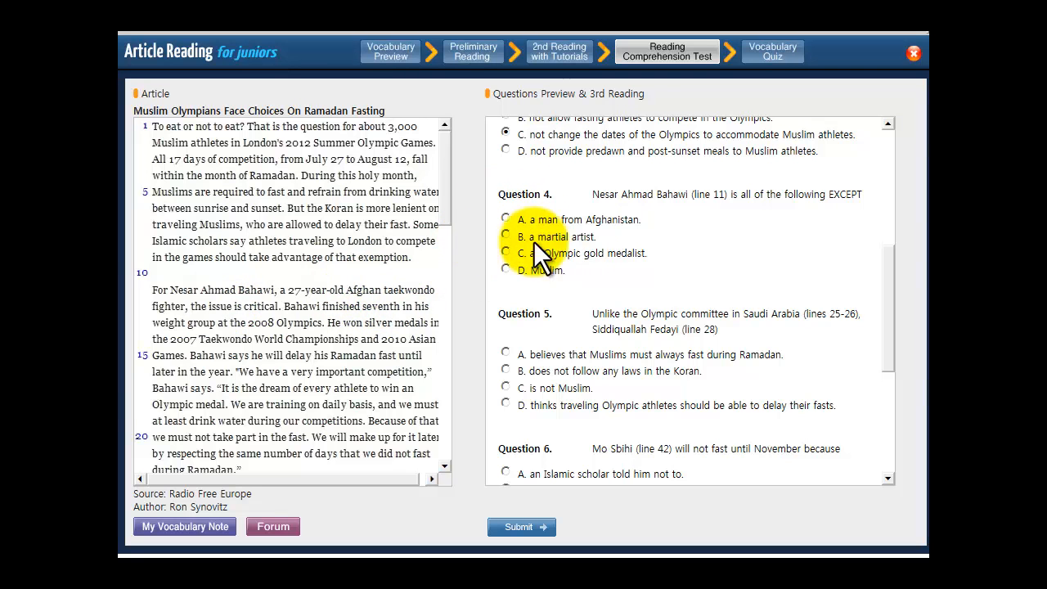
pyautogui.moveTo(392, 308)
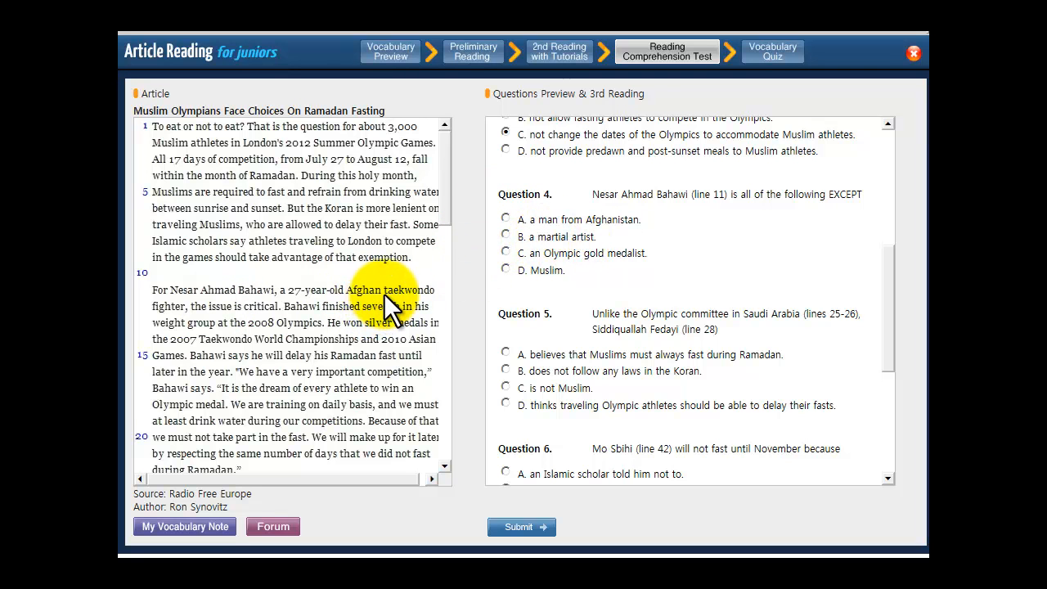
pyautogui.moveTo(501, 228)
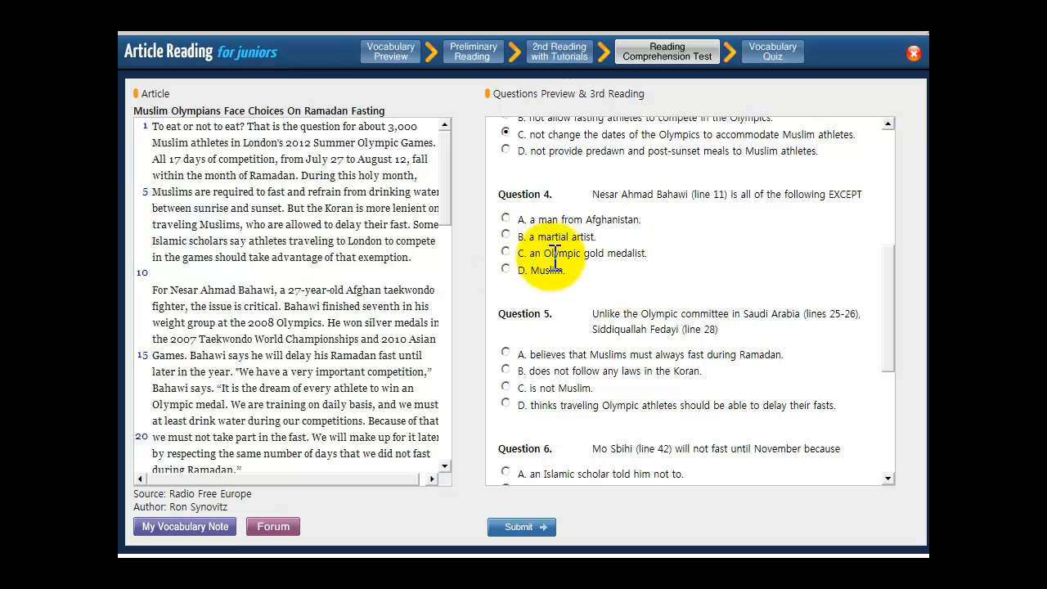
pyautogui.moveTo(445, 336)
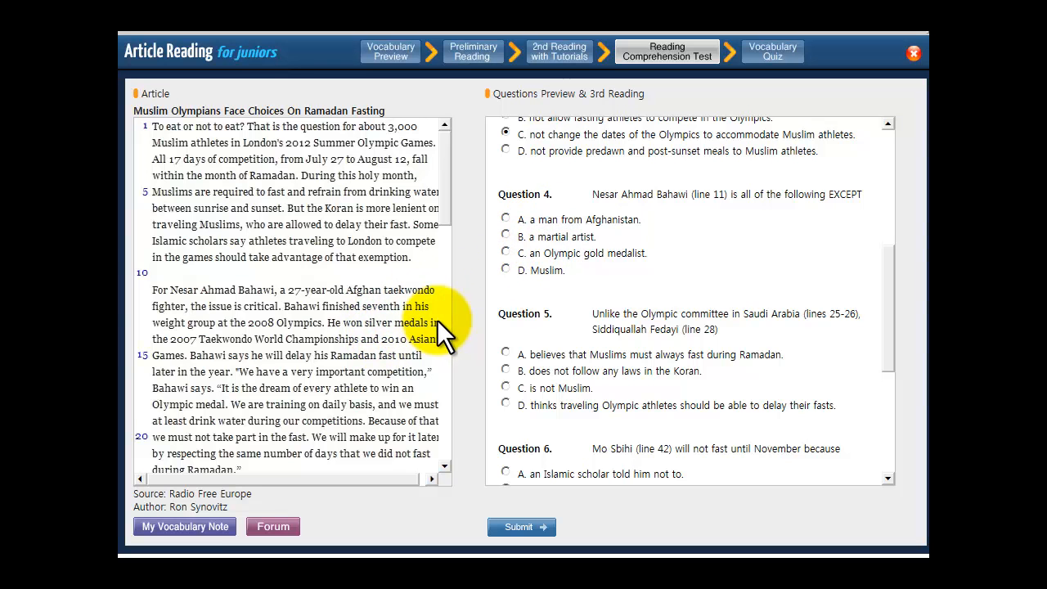
pyautogui.moveTo(314, 360)
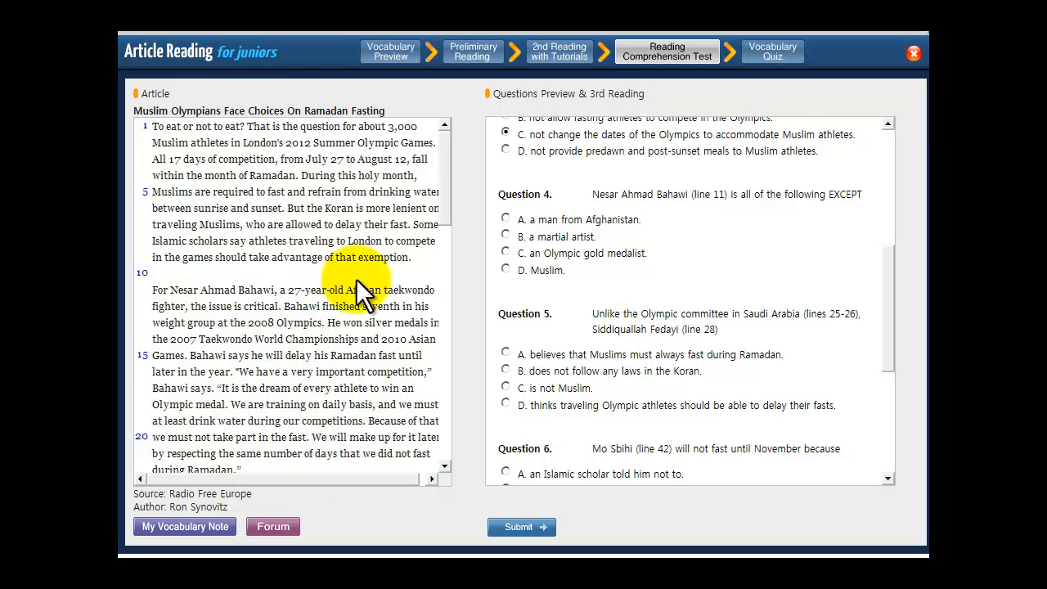
pyautogui.click(506, 252)
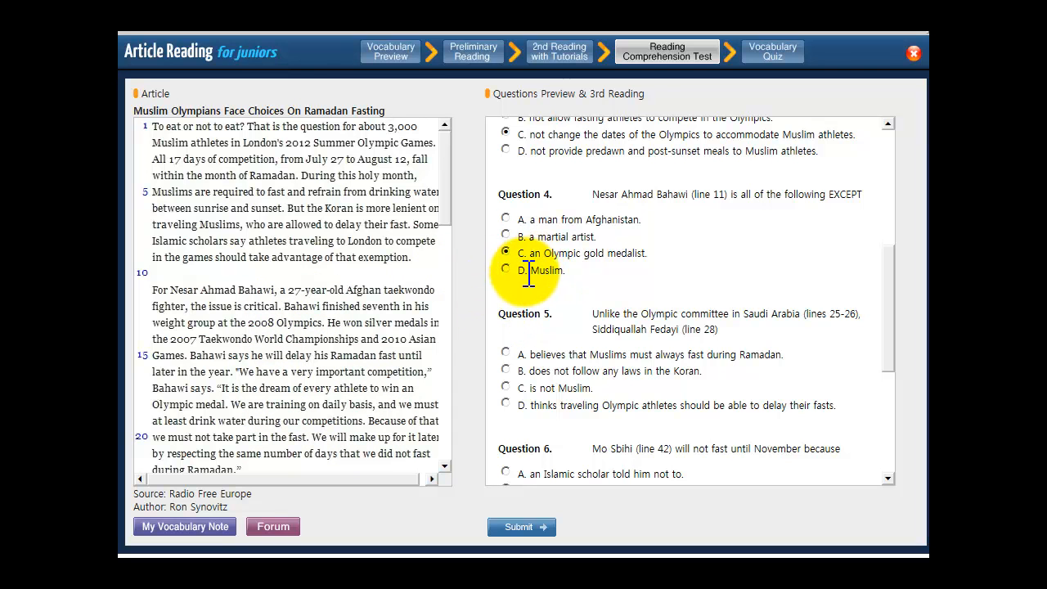
pyautogui.moveTo(308, 291)
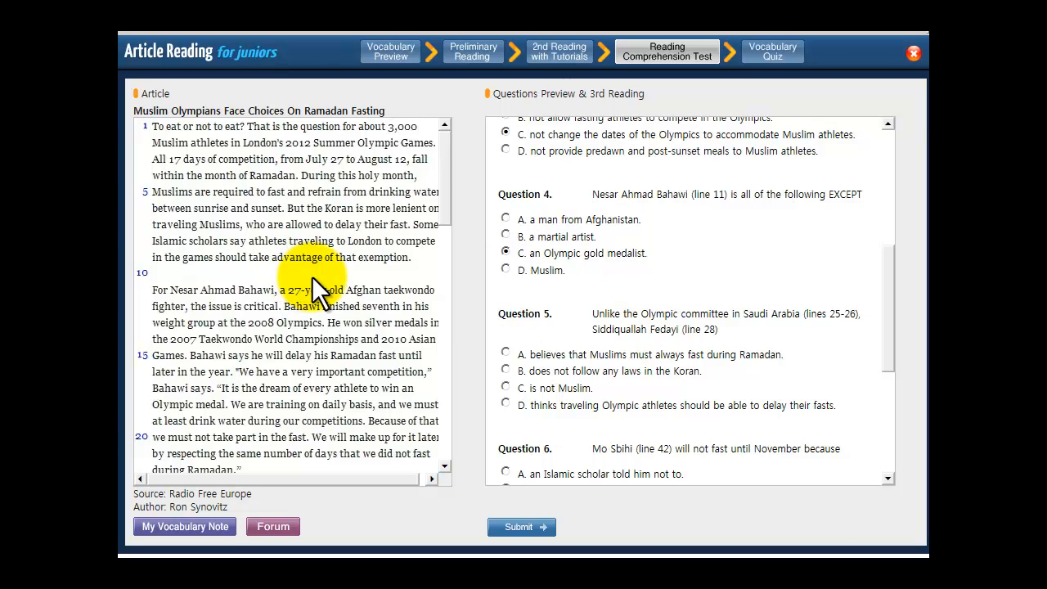
pyautogui.moveTo(328, 373)
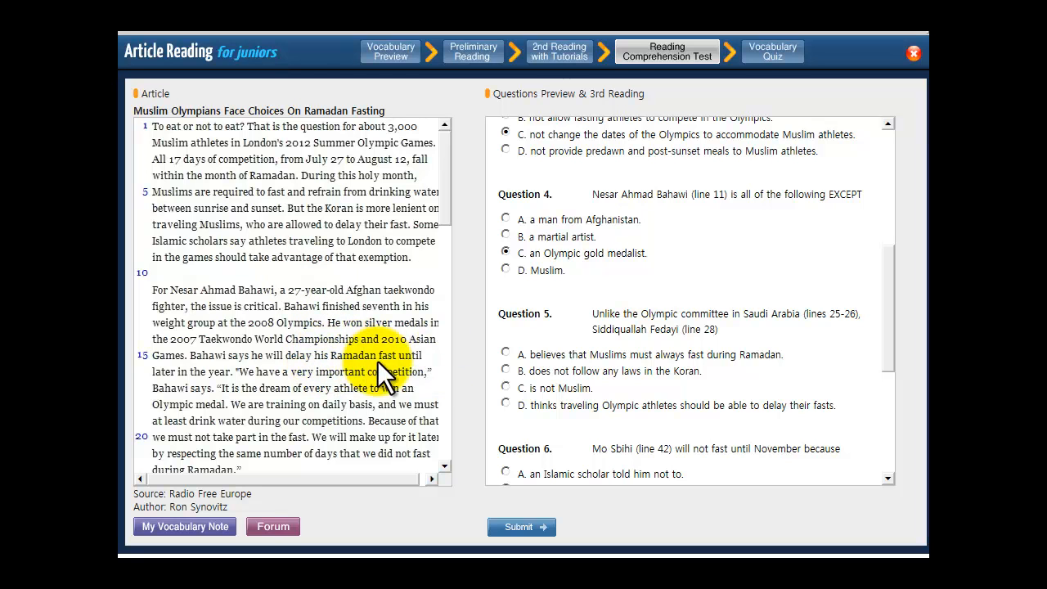
pyautogui.moveTo(573, 319)
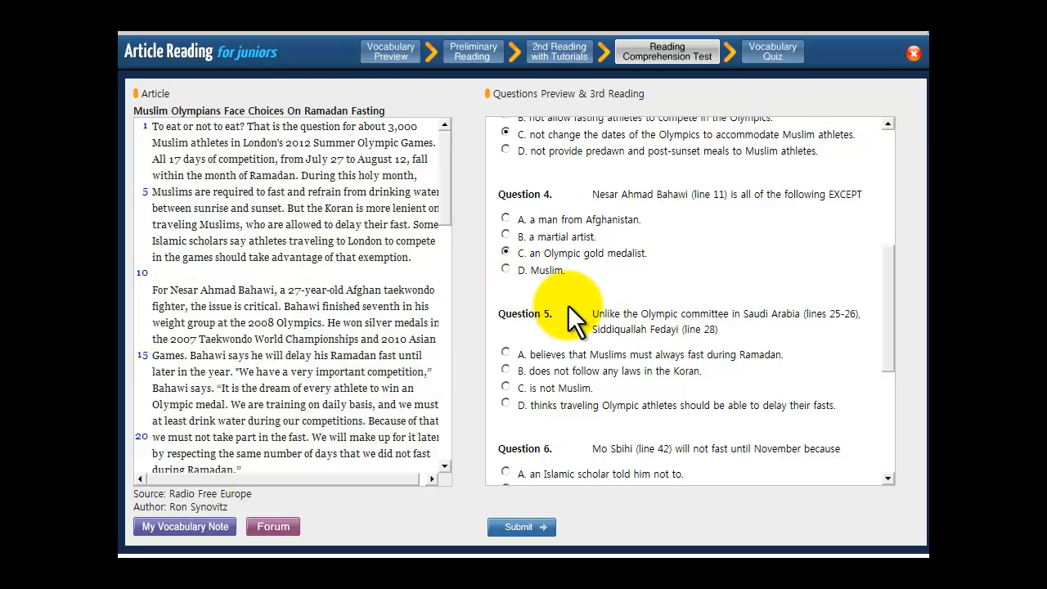
pyautogui.moveTo(445, 311)
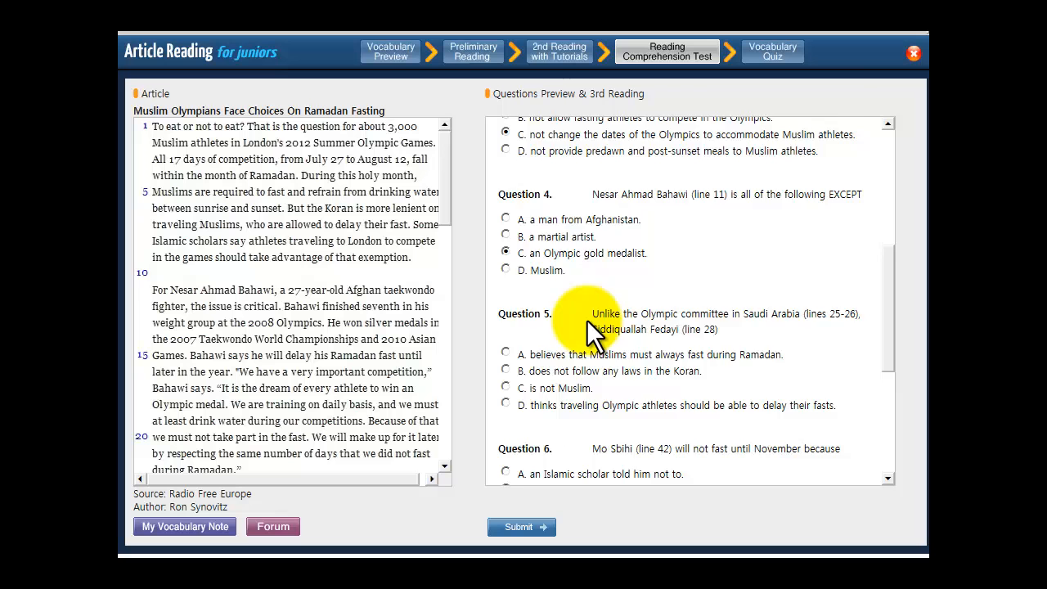
pyautogui.scroll(-3)
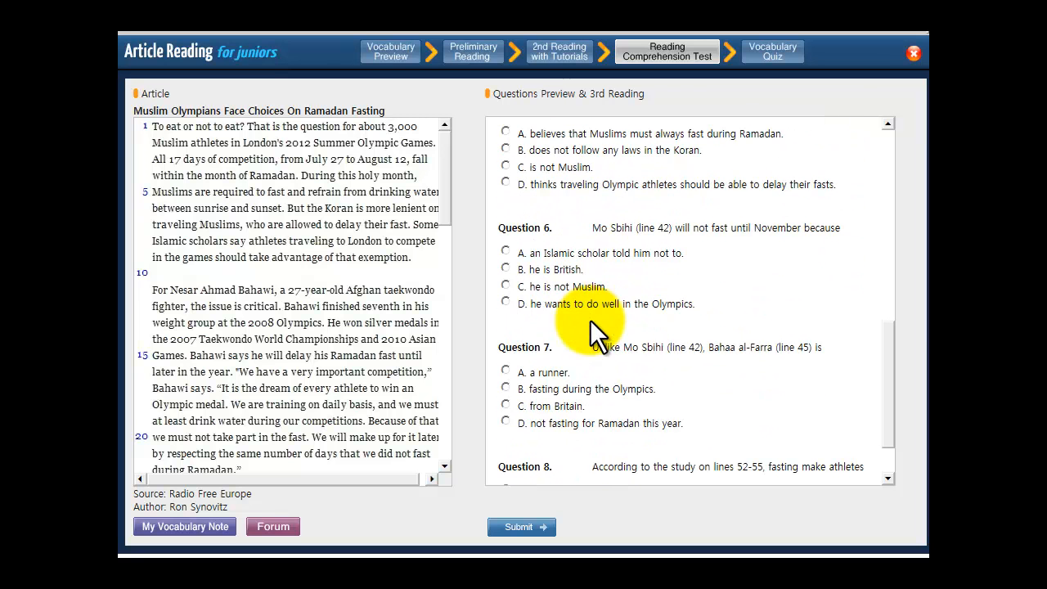
pyautogui.scroll(-3)
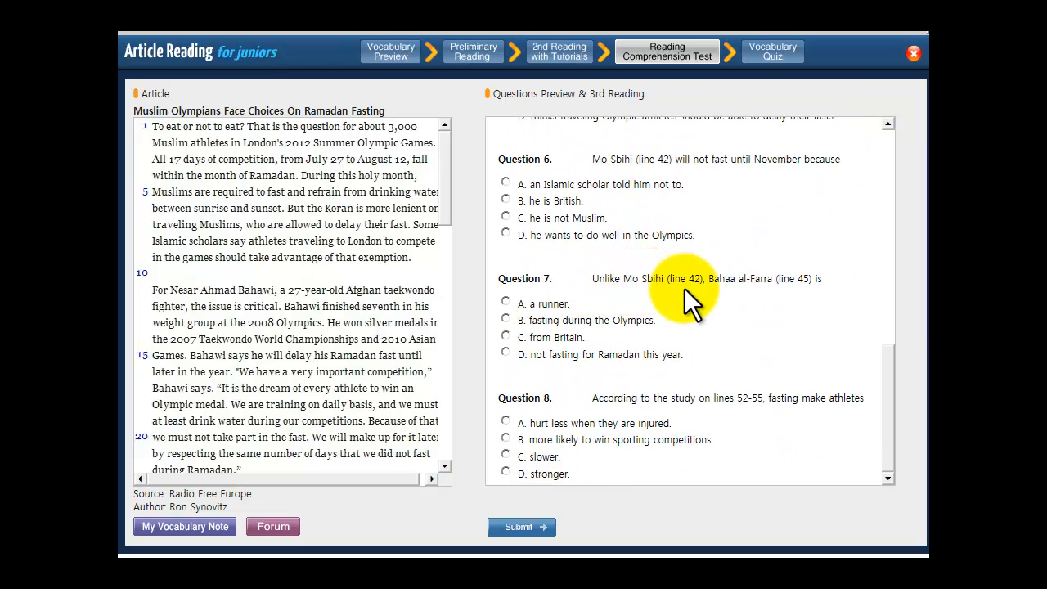
pyautogui.moveTo(831, 302)
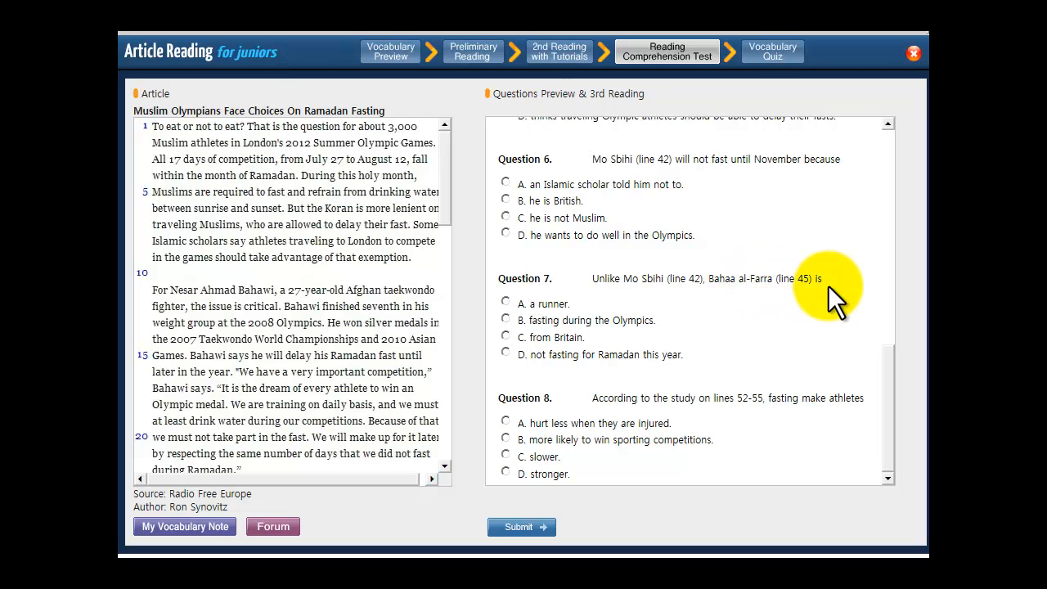
pyautogui.scroll(-3)
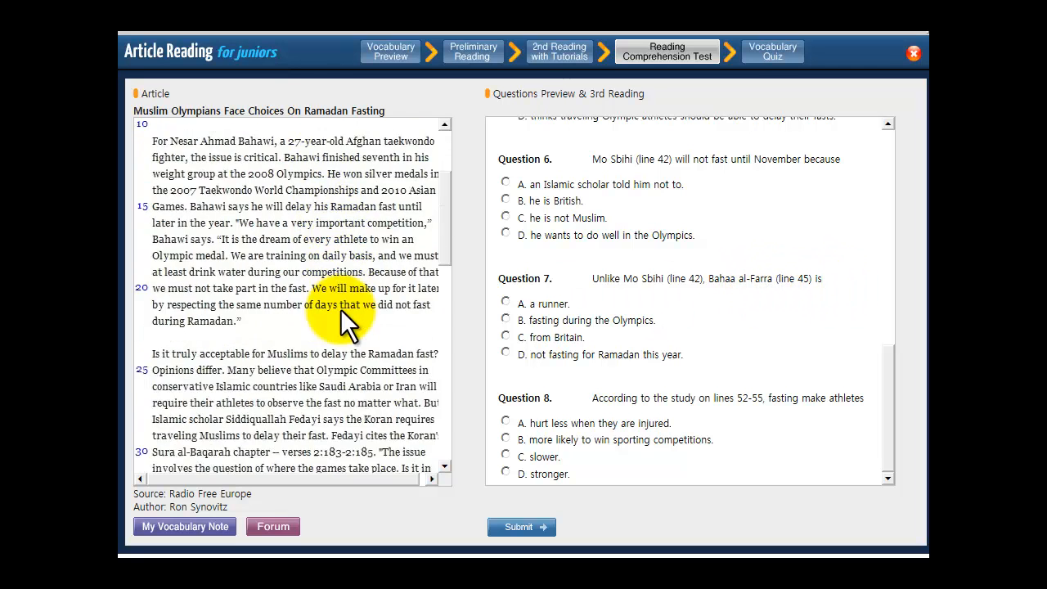
pyautogui.scroll(-3)
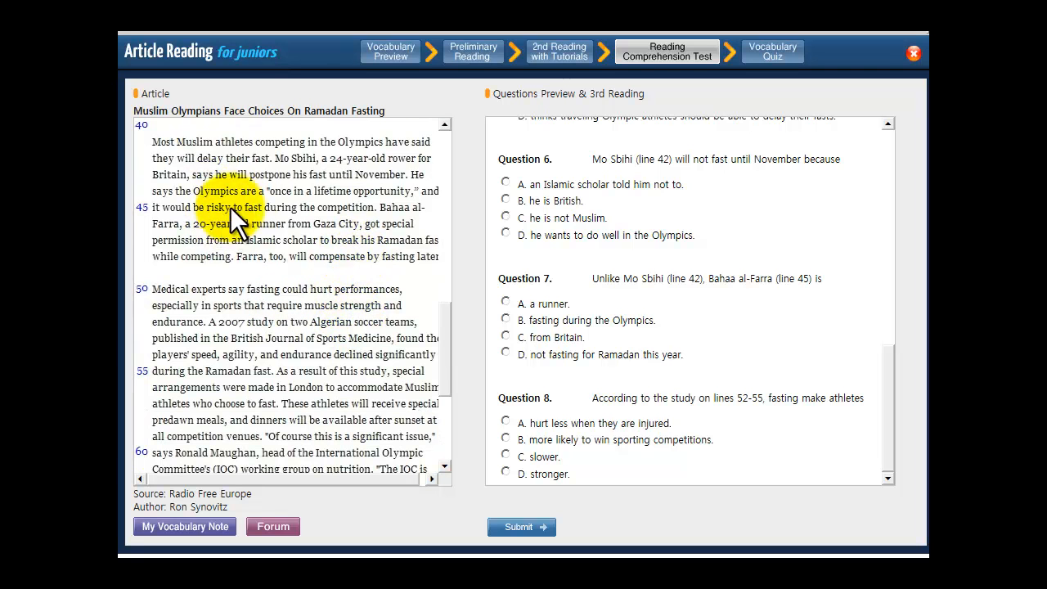
pyautogui.moveTo(302, 209)
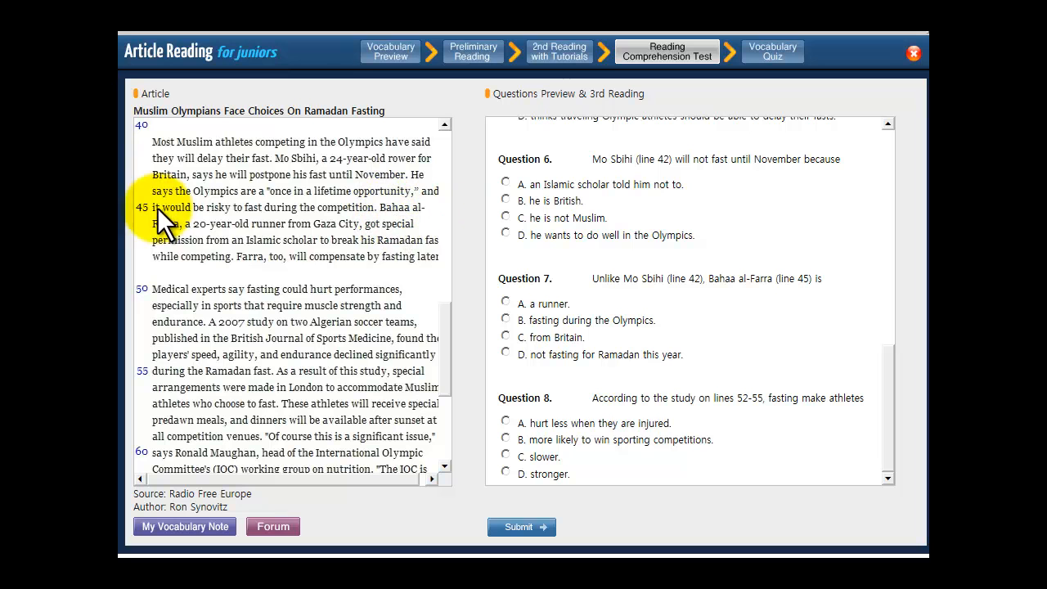
pyautogui.moveTo(282, 167)
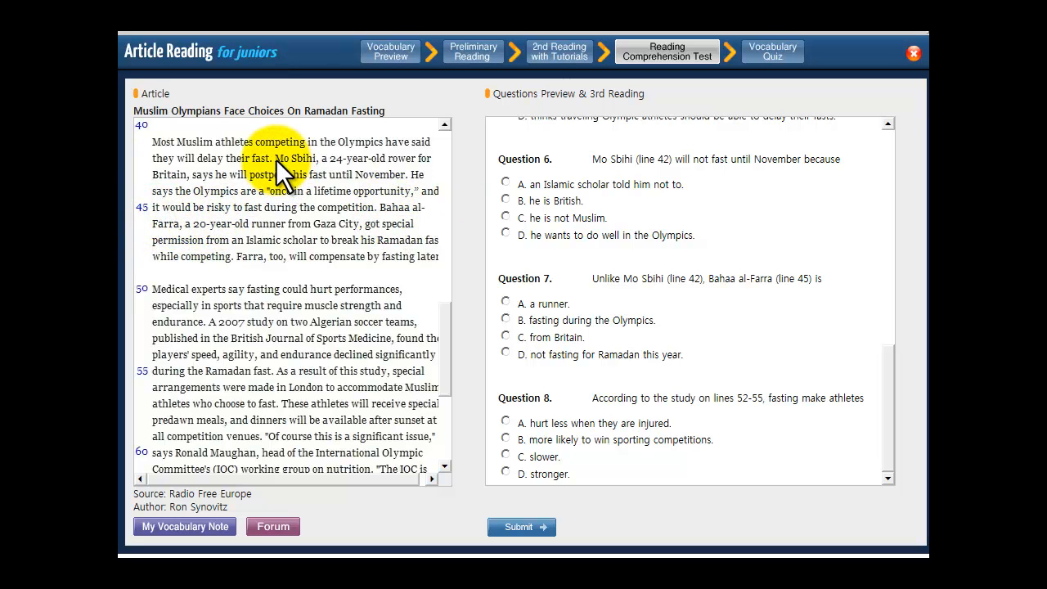
pyautogui.moveTo(648, 275)
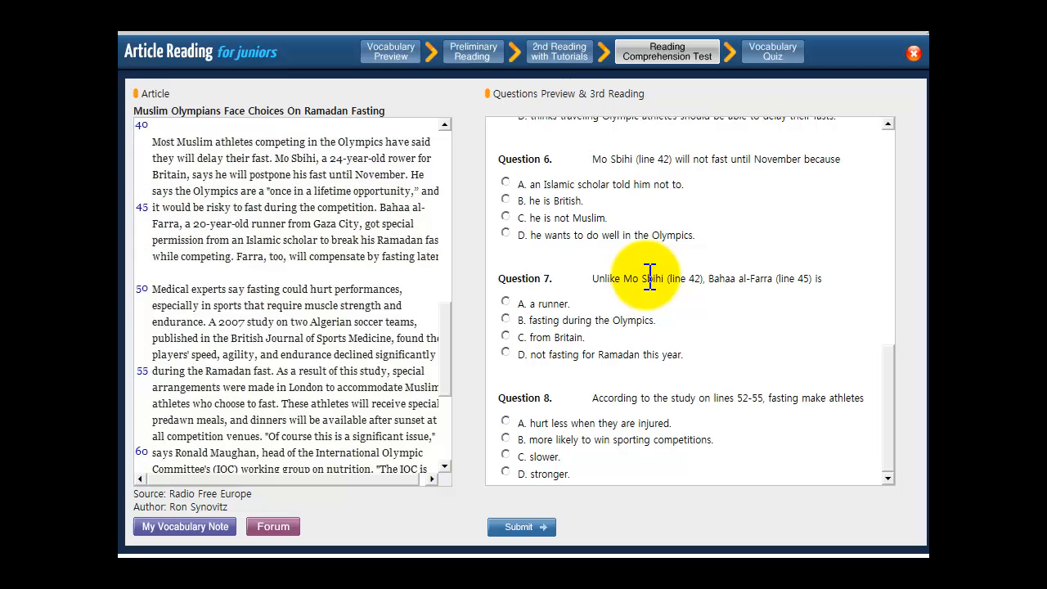
pyautogui.moveTo(559, 309)
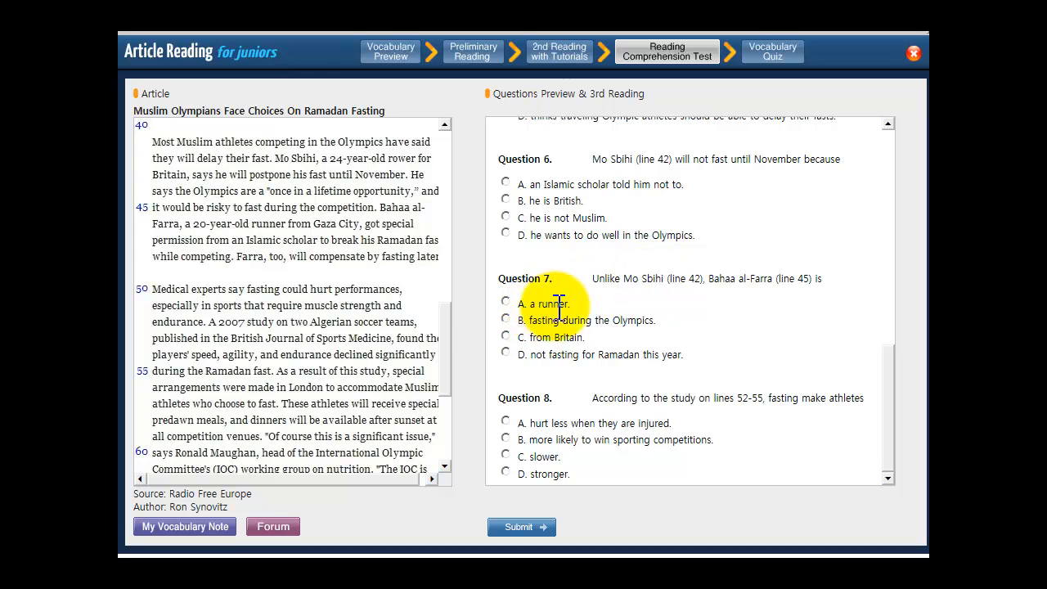
pyautogui.moveTo(308, 253)
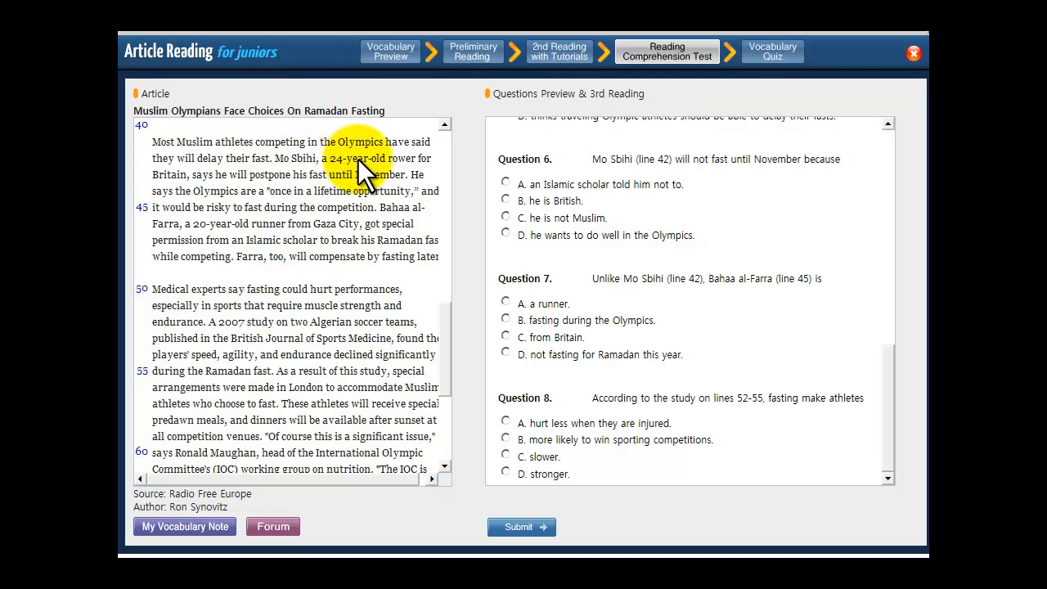
pyautogui.moveTo(669, 278)
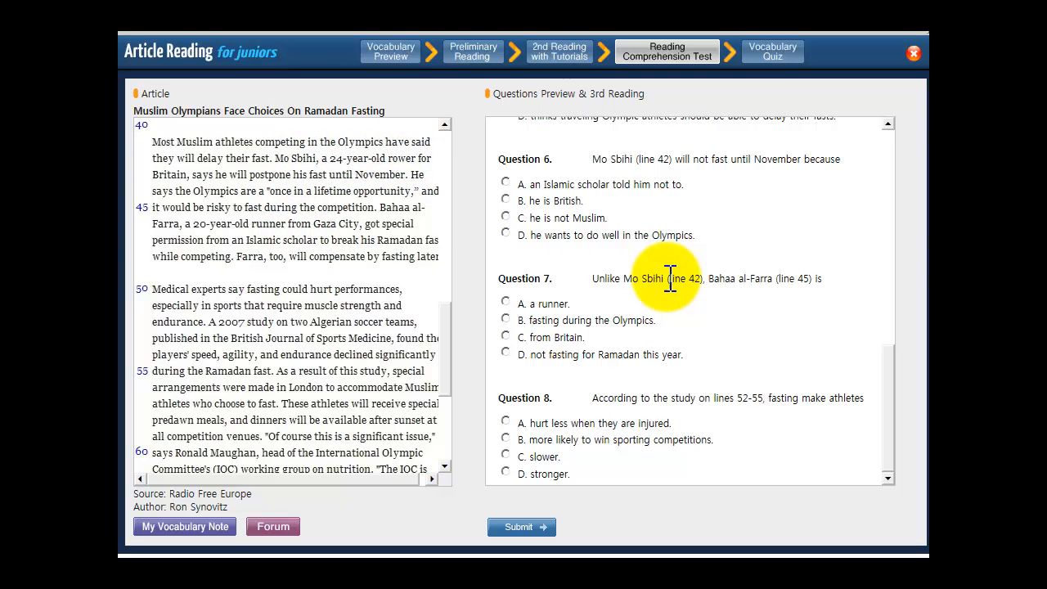
pyautogui.moveTo(646, 282)
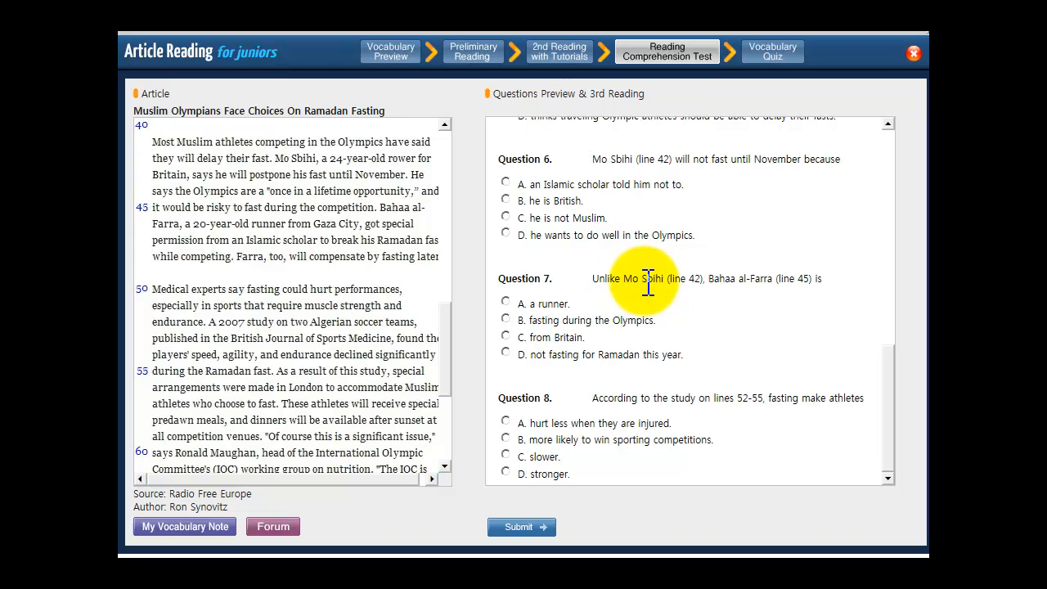
pyautogui.moveTo(768, 282)
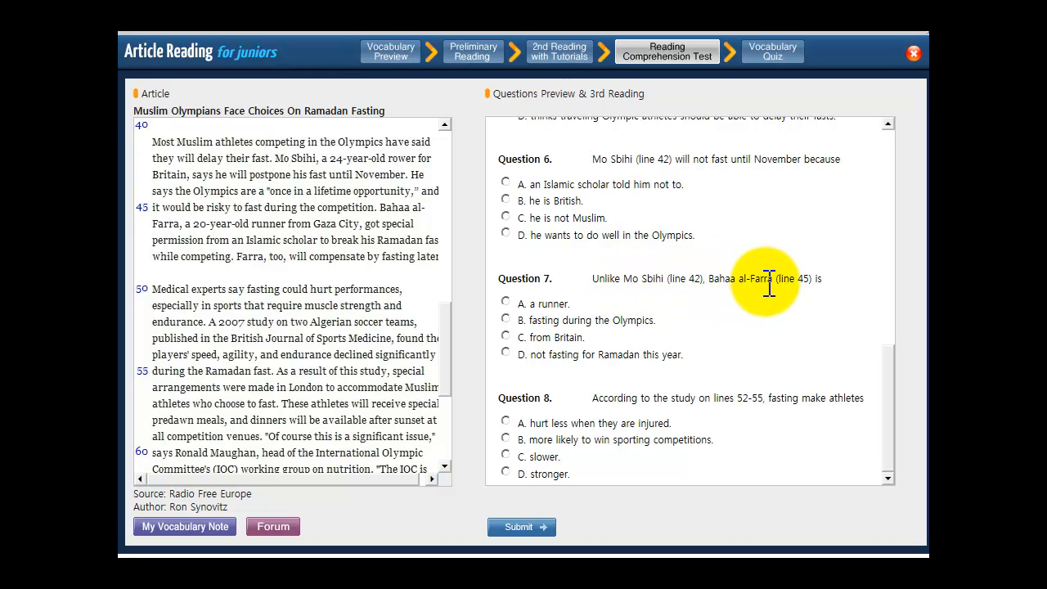
# Answer Question 7 with A, 'a runner', as what sets Bahaa al-Farra apart from Mo Sbihi.
pyautogui.click(503, 299)
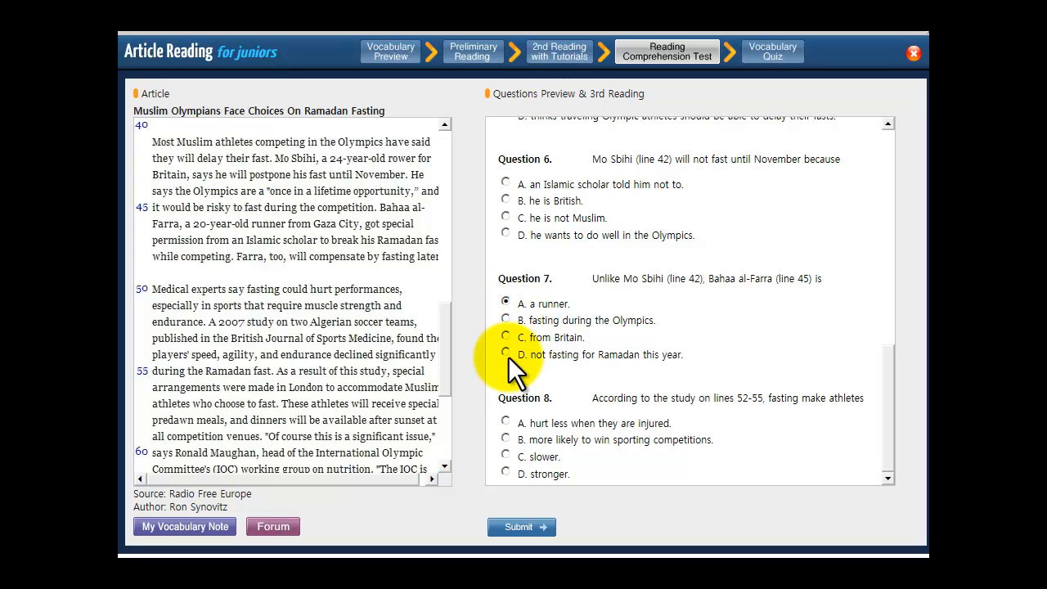
pyautogui.moveTo(798, 304)
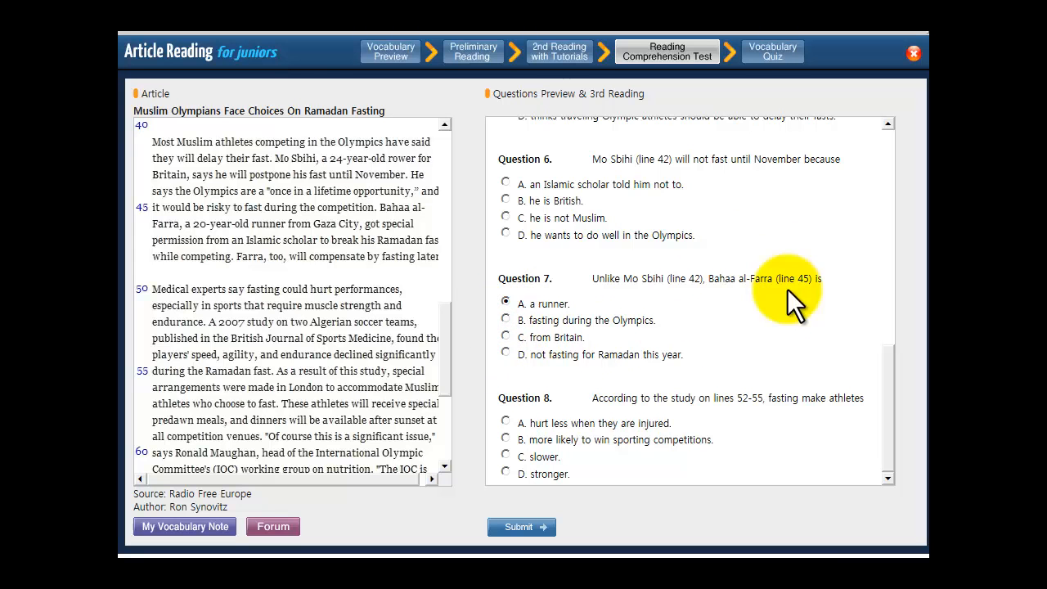
pyautogui.moveTo(618, 278)
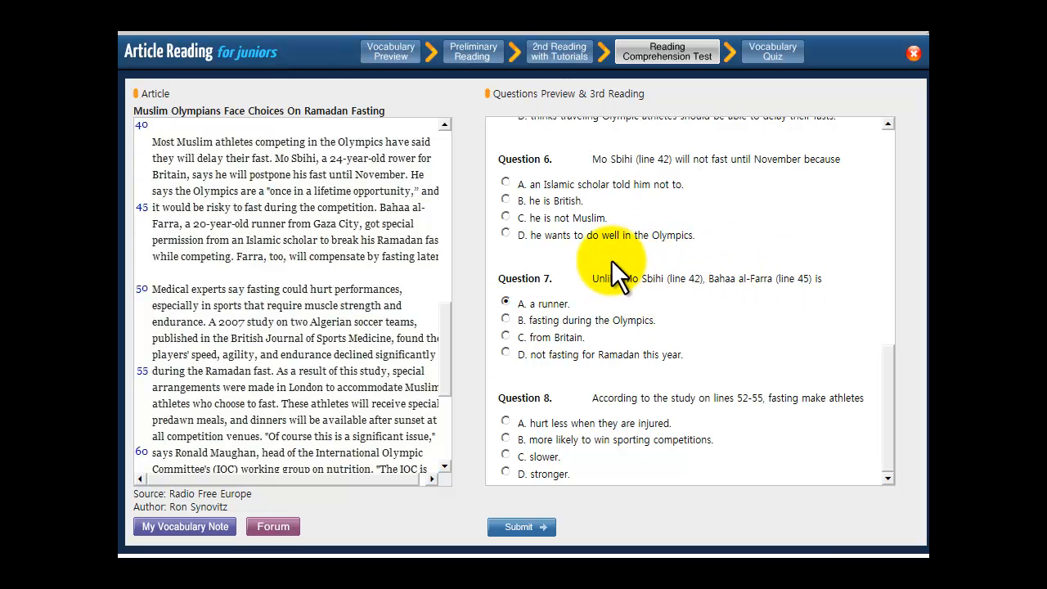
pyautogui.moveTo(580, 338)
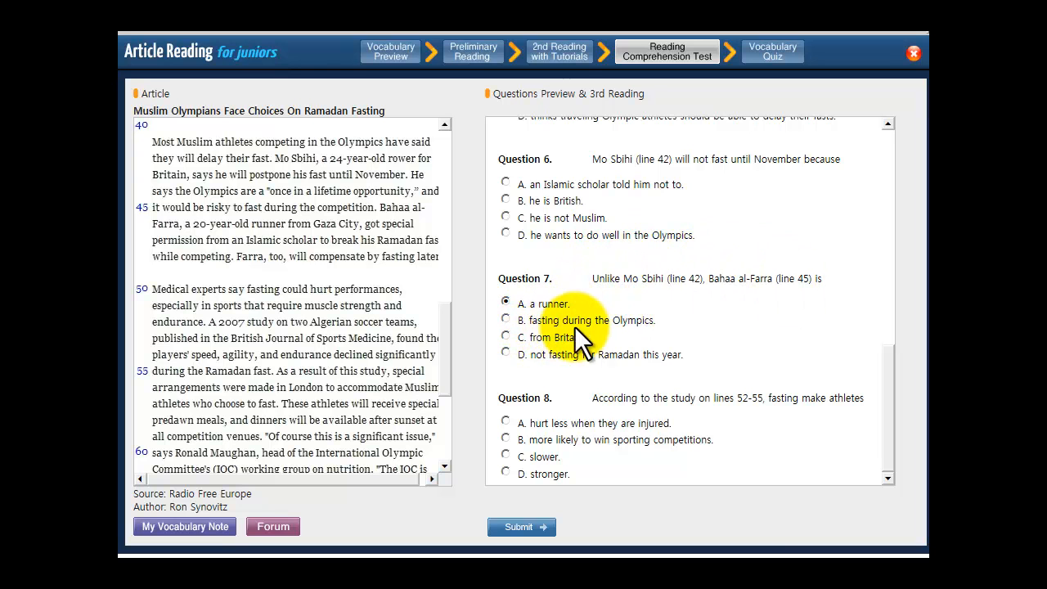
pyautogui.moveTo(461, 307)
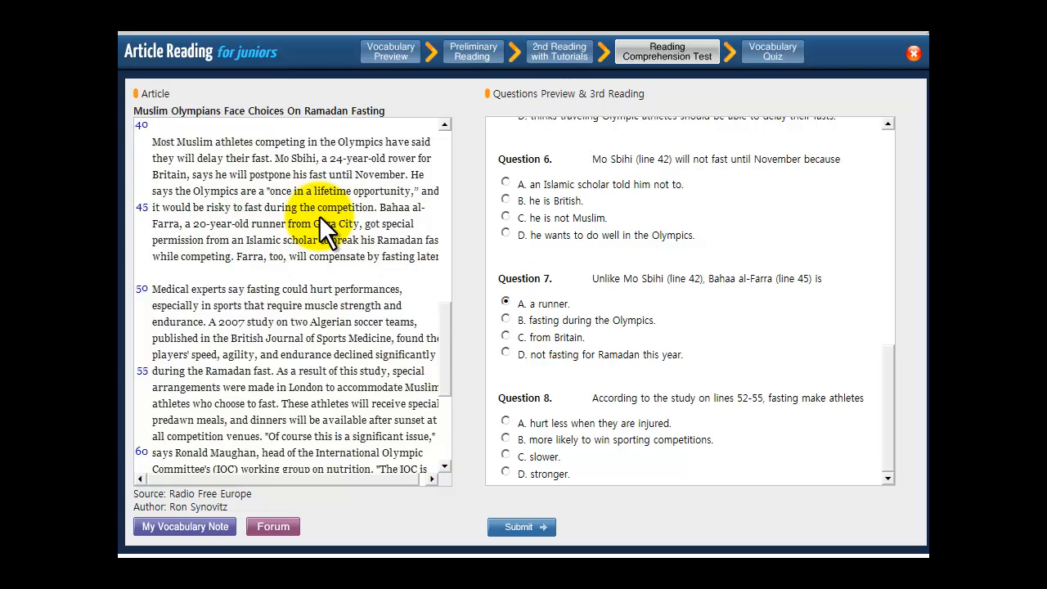
pyautogui.moveTo(216, 270)
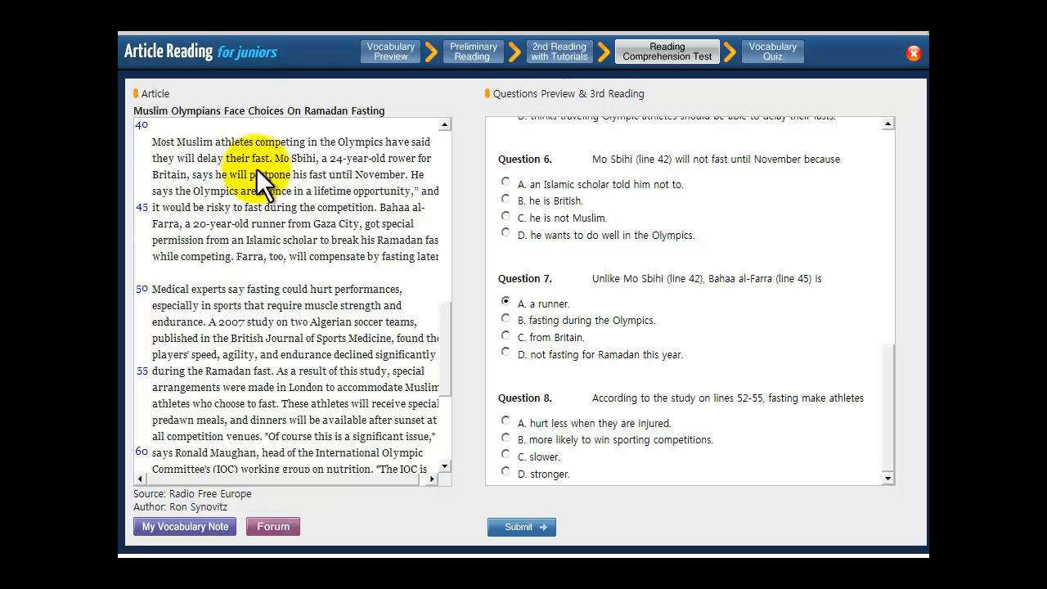
pyautogui.moveTo(638, 295)
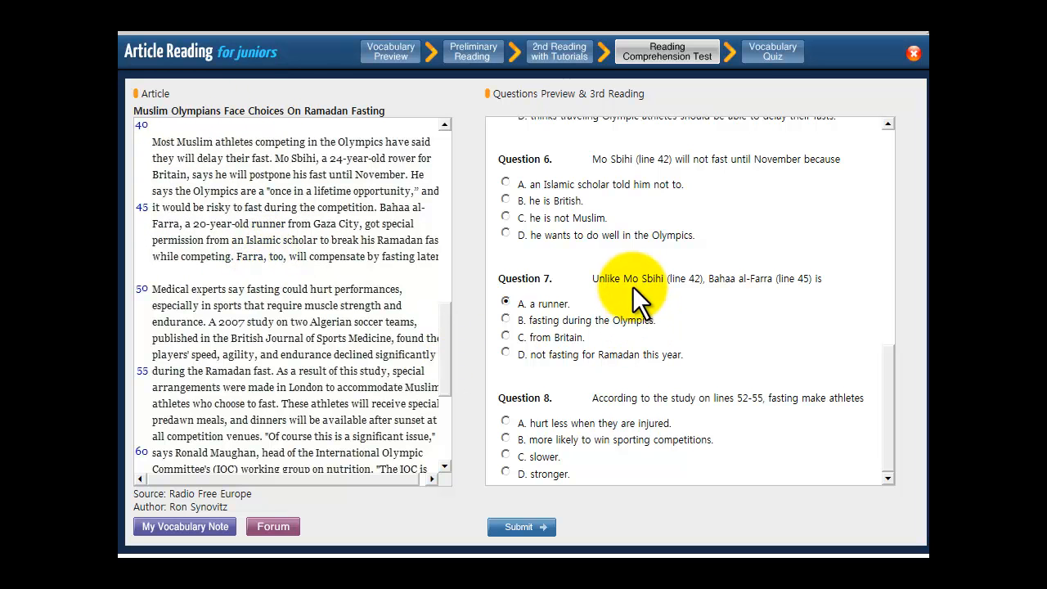
pyautogui.moveTo(760, 308)
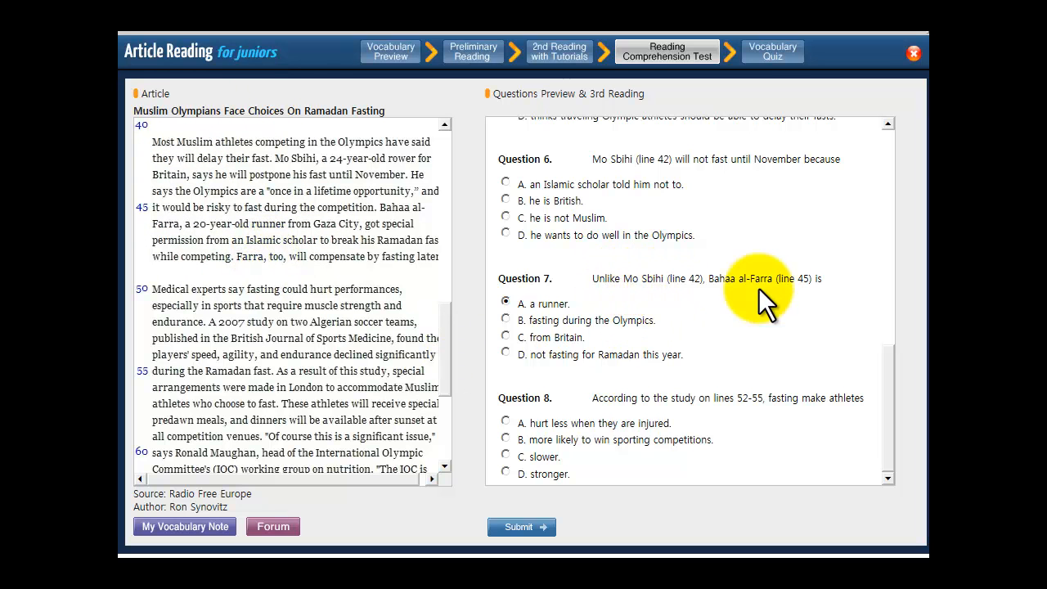
pyautogui.moveTo(526, 307)
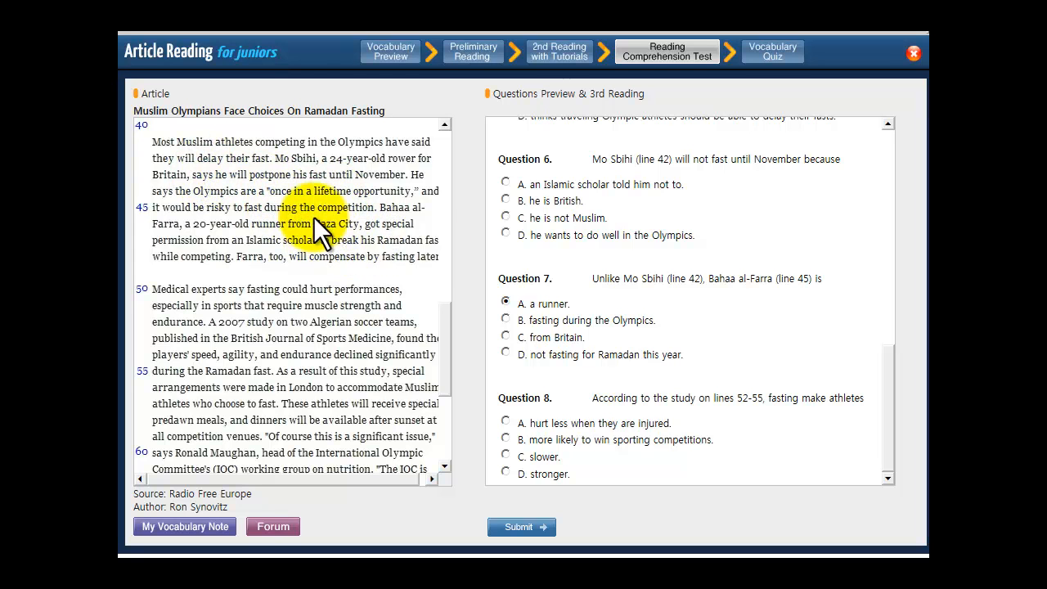
pyautogui.moveTo(642, 344)
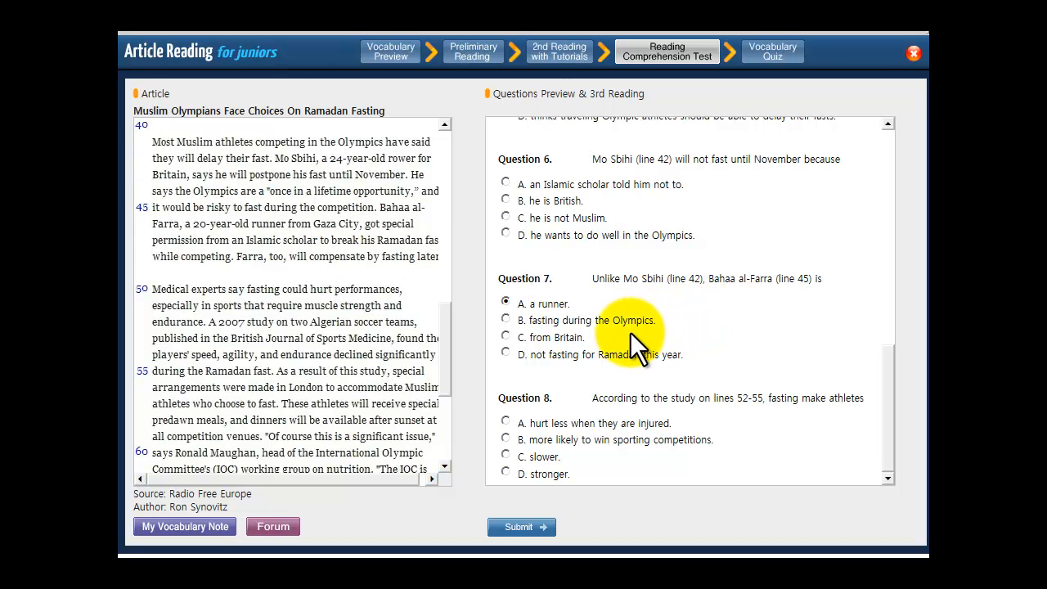
pyautogui.moveTo(720, 282)
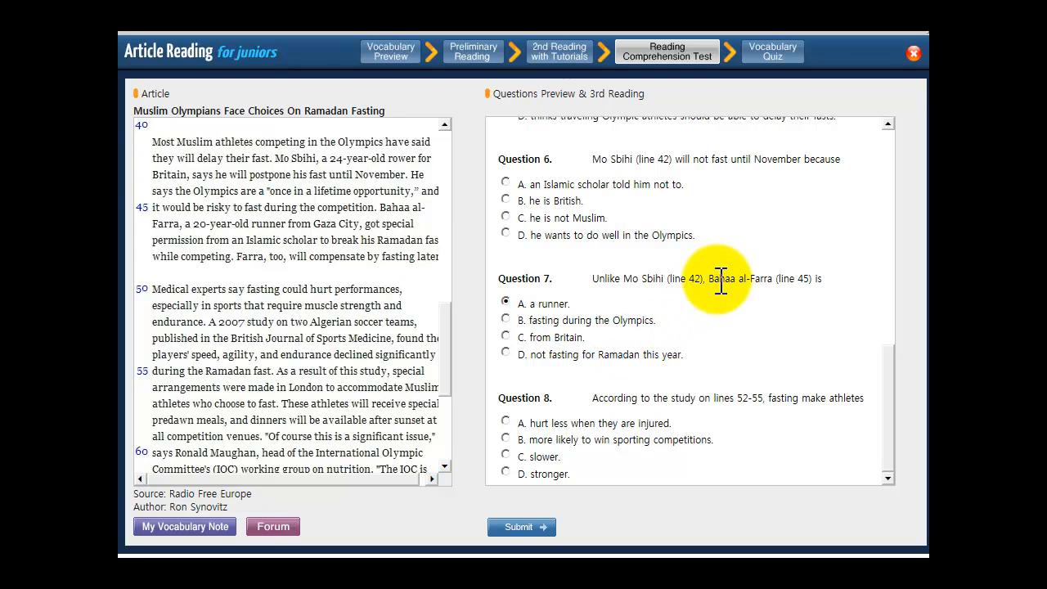
pyautogui.moveTo(576, 339)
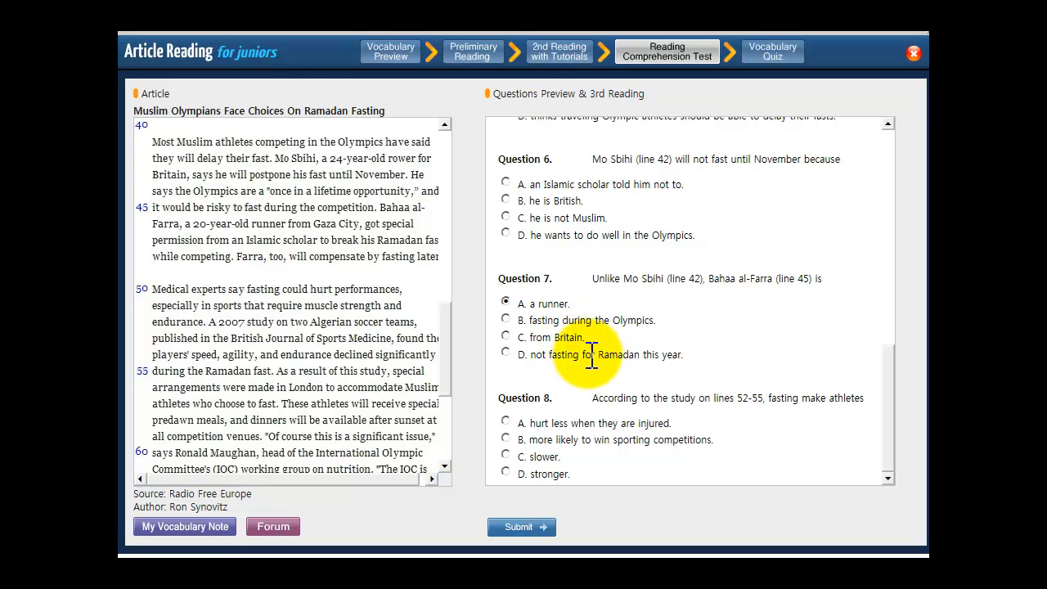
pyautogui.moveTo(602, 363)
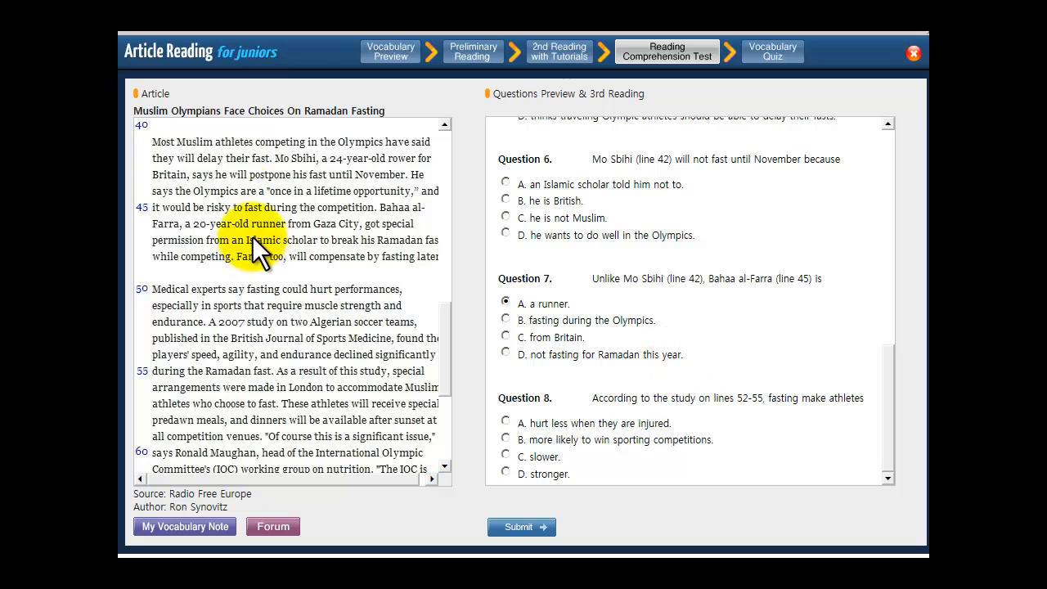
pyautogui.moveTo(281, 278)
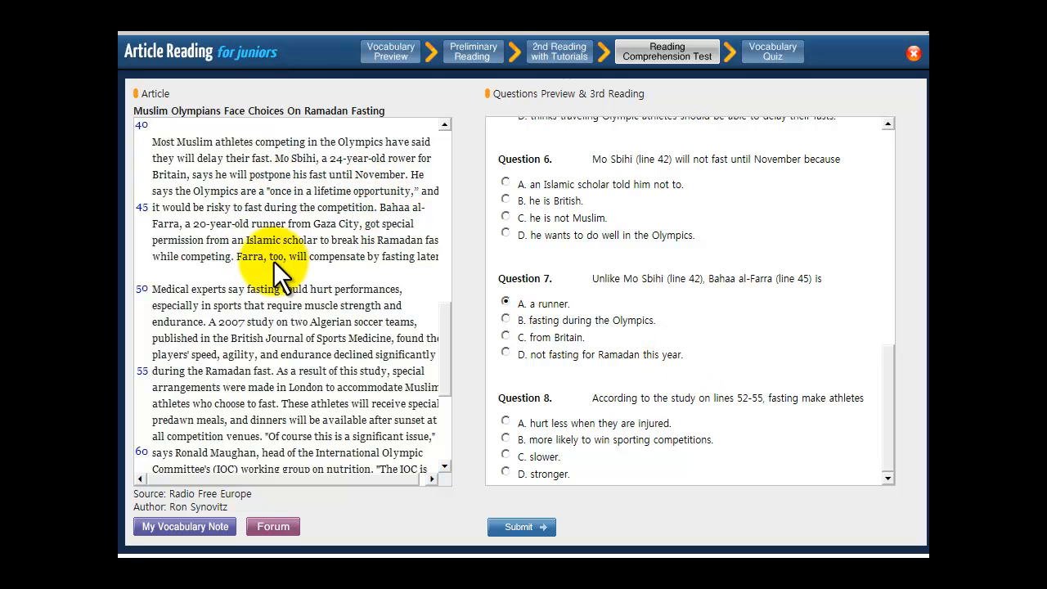
pyautogui.moveTo(340, 213)
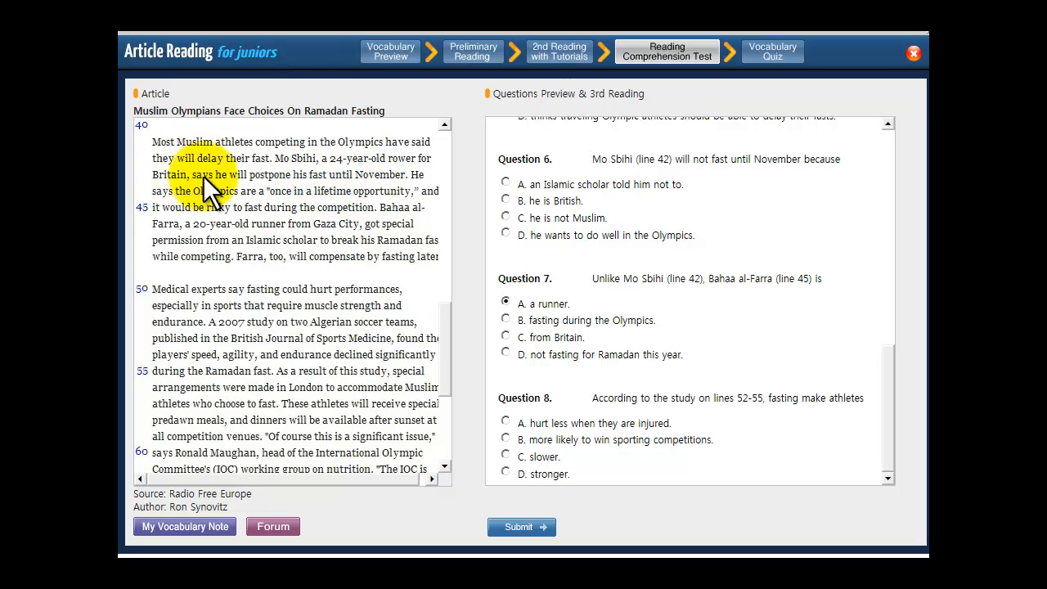
pyautogui.moveTo(314, 200)
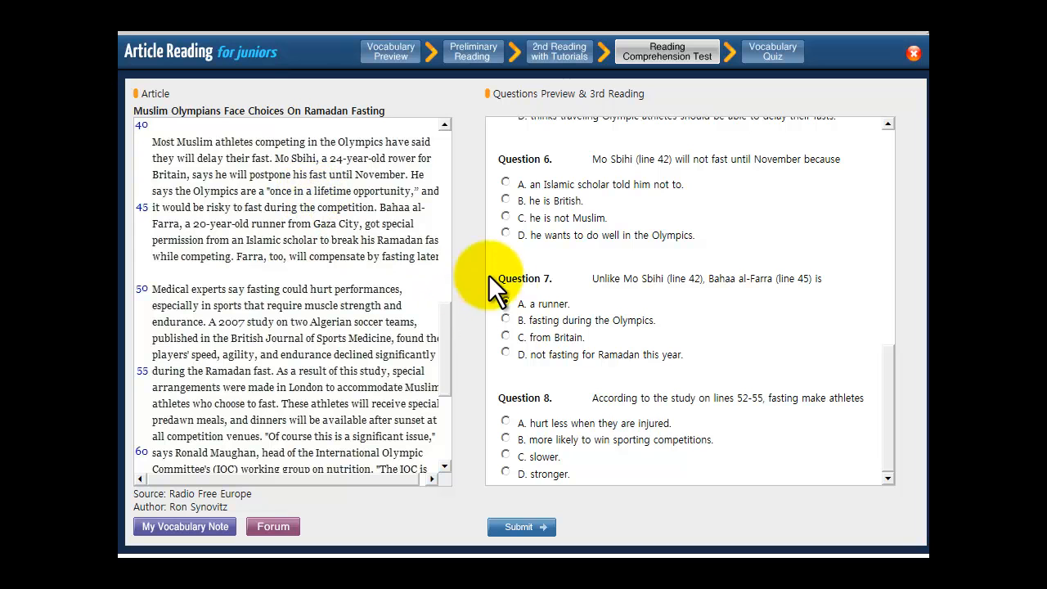
pyautogui.click(504, 302)
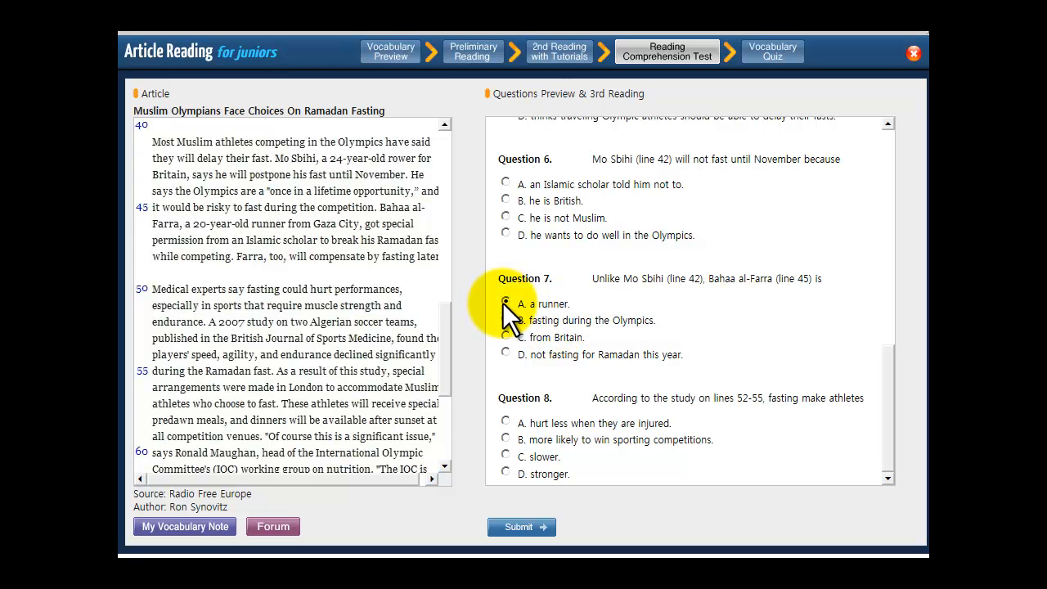
pyautogui.click(505, 302)
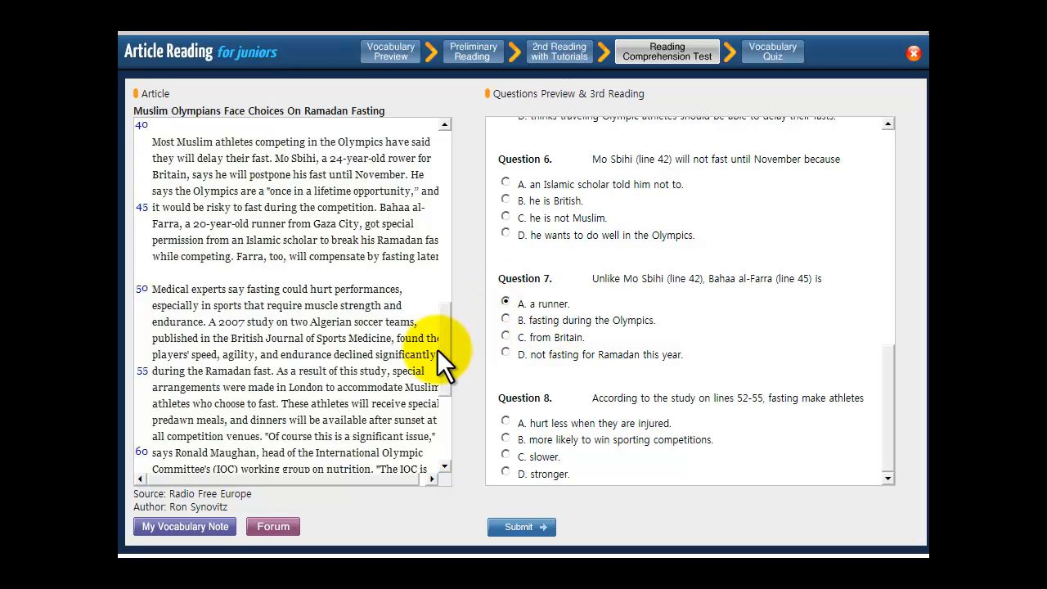